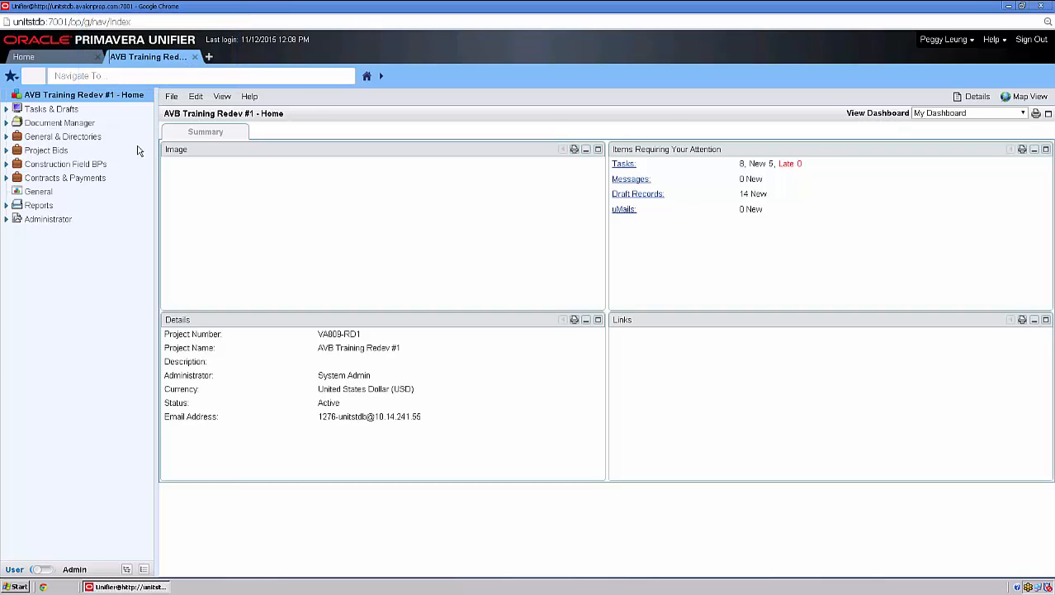
Open the Dev. Pay App log under Contracts & Payments > Committed Payments.
click(65, 176)
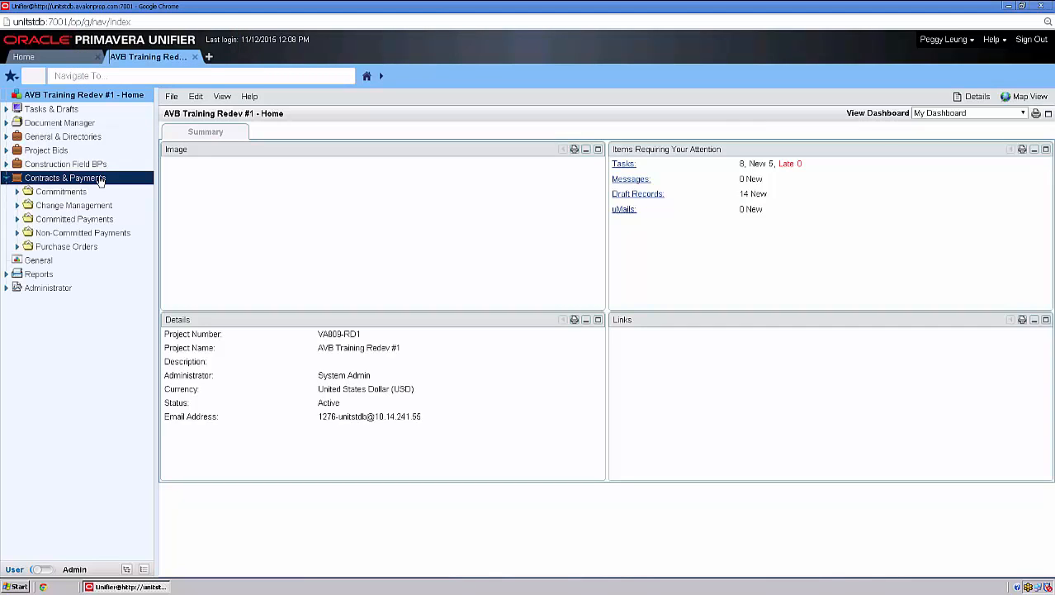
click(74, 218)
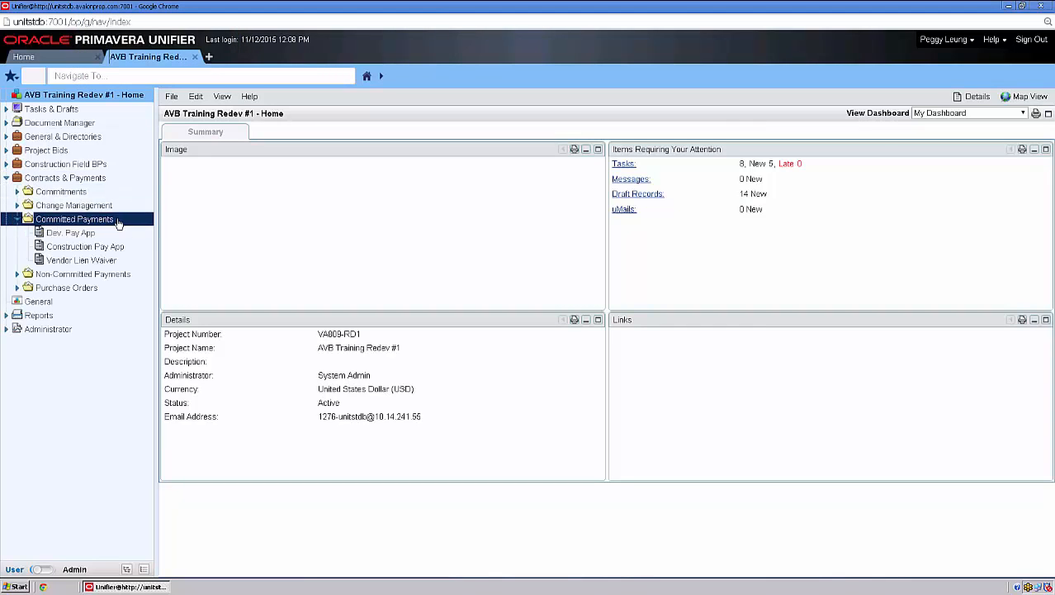
click(70, 232)
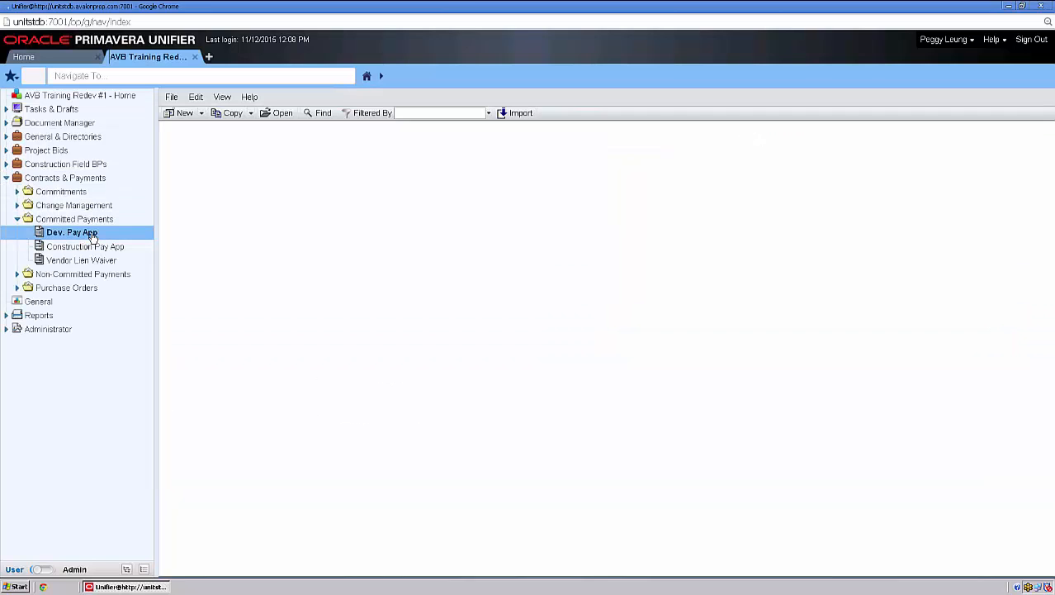
click(72, 232)
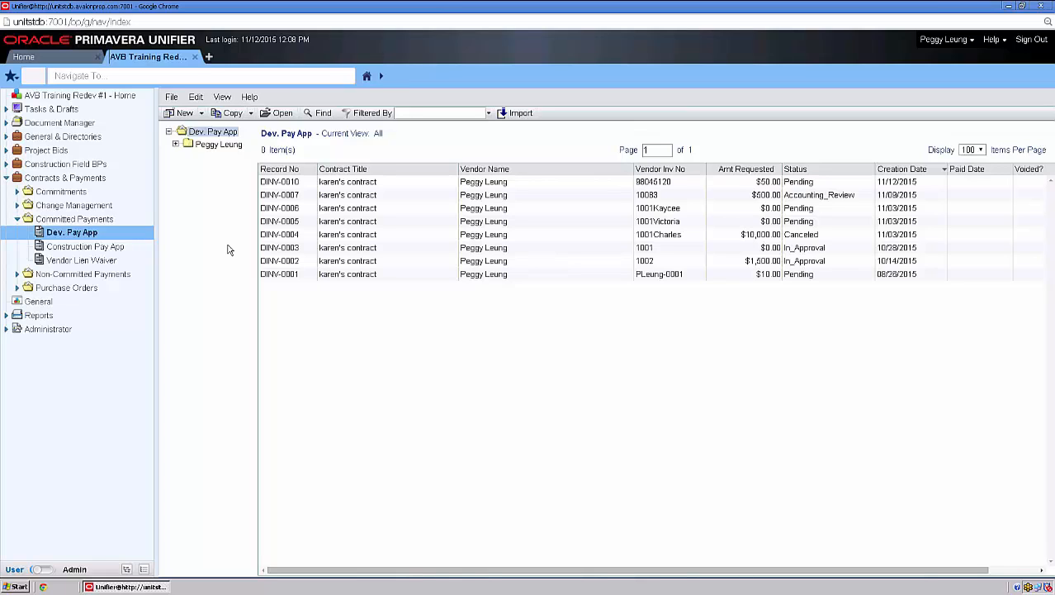
Sort the log by Status, then Amt Requested, then Record No so DINV-0001 leads.
click(279, 168)
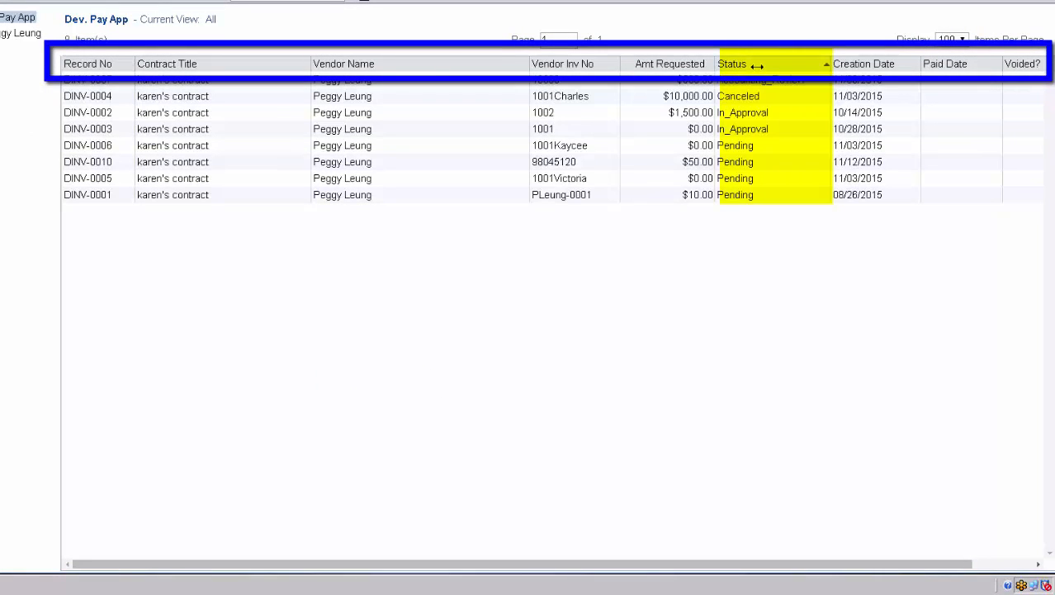
click(669, 64)
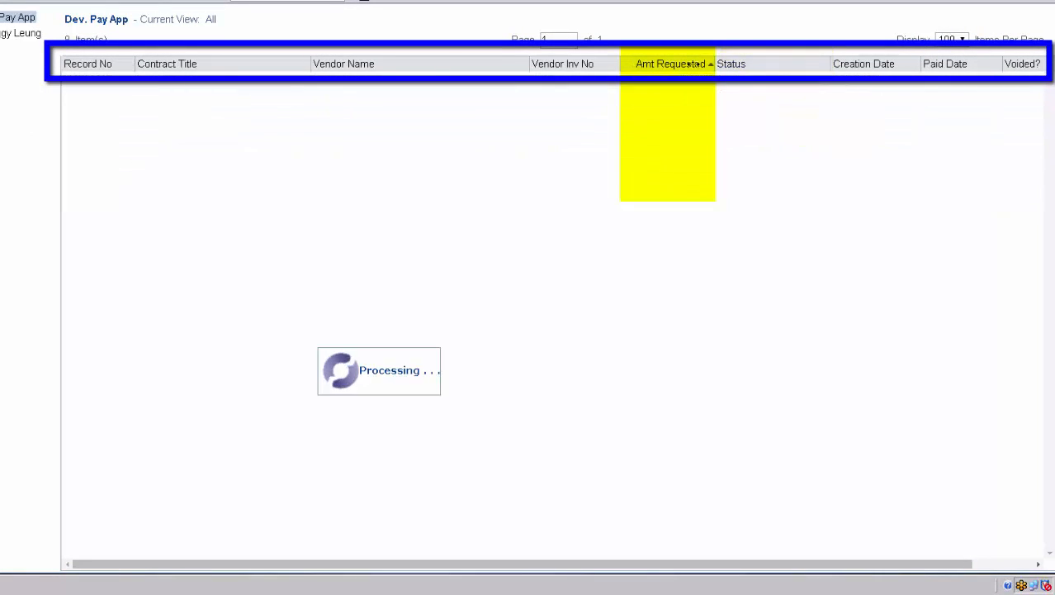
click(88, 64)
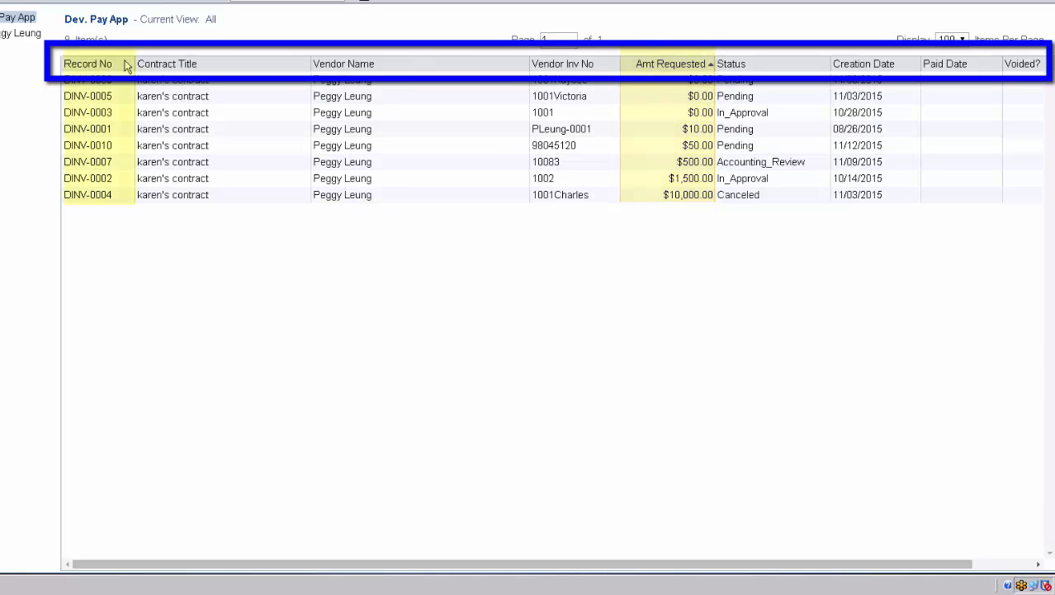
click(88, 64)
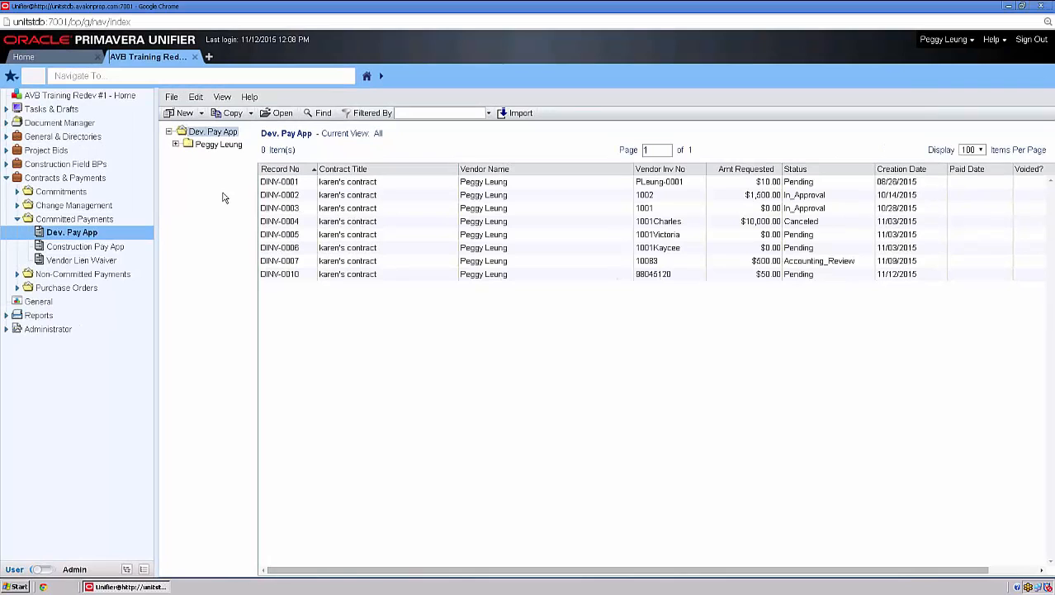
Start a new Dev. Pay App record and look through its Help menu.
click(182, 113)
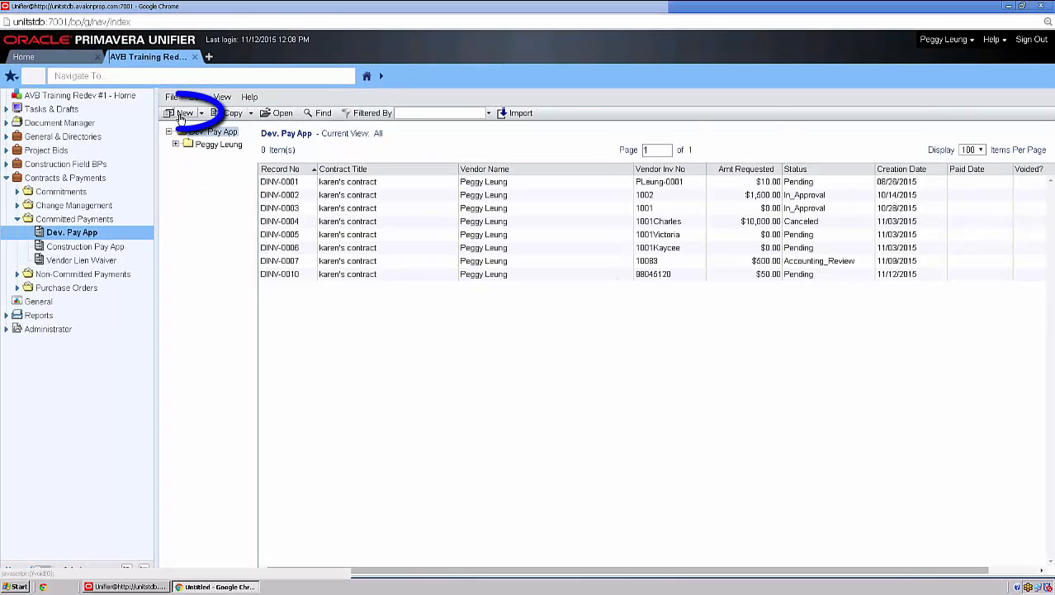
click(183, 113)
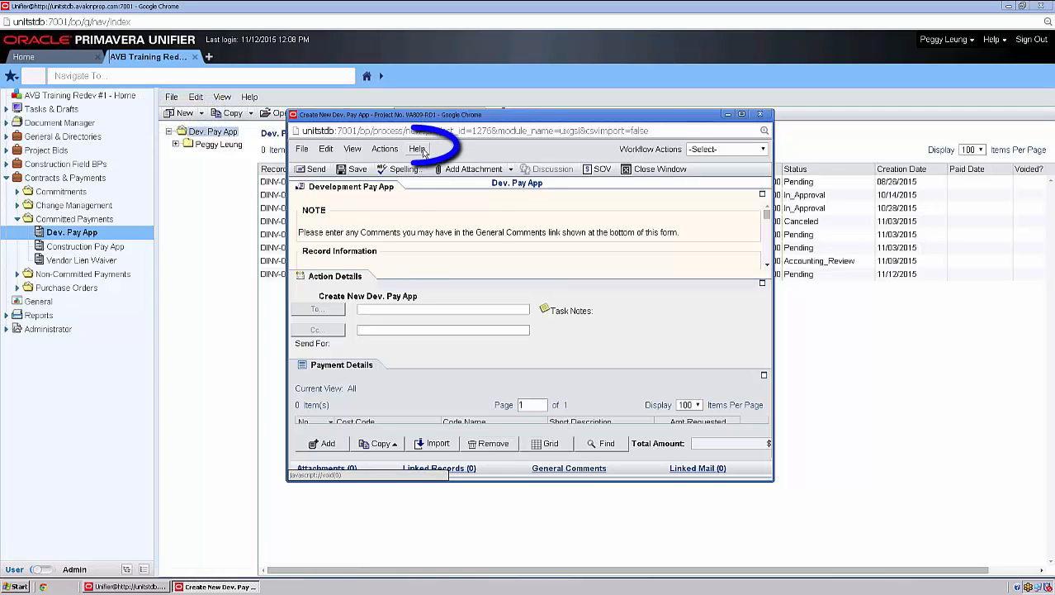
click(417, 148)
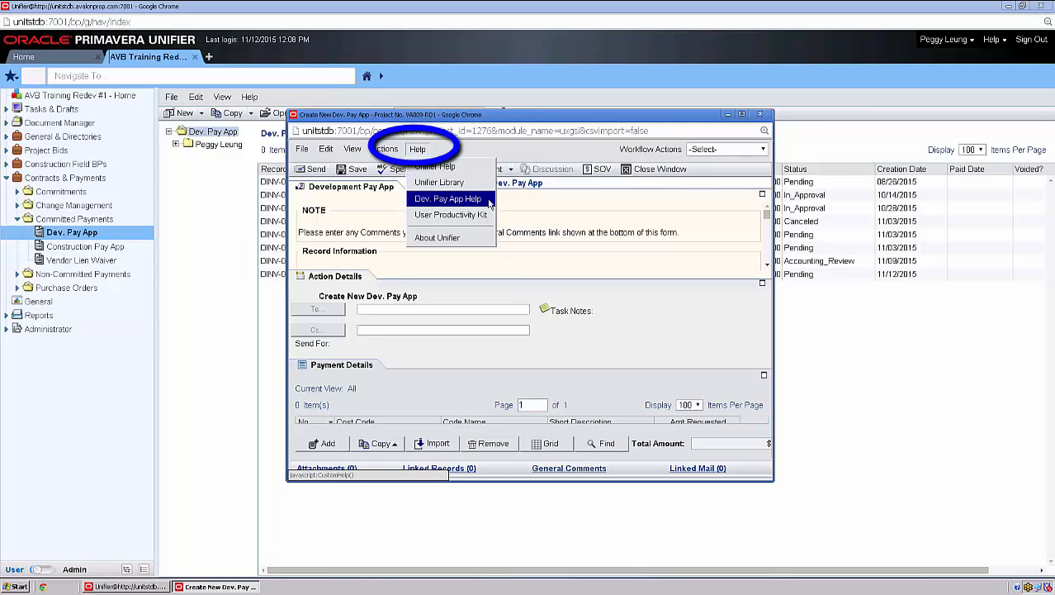
mouse_move(450, 215)
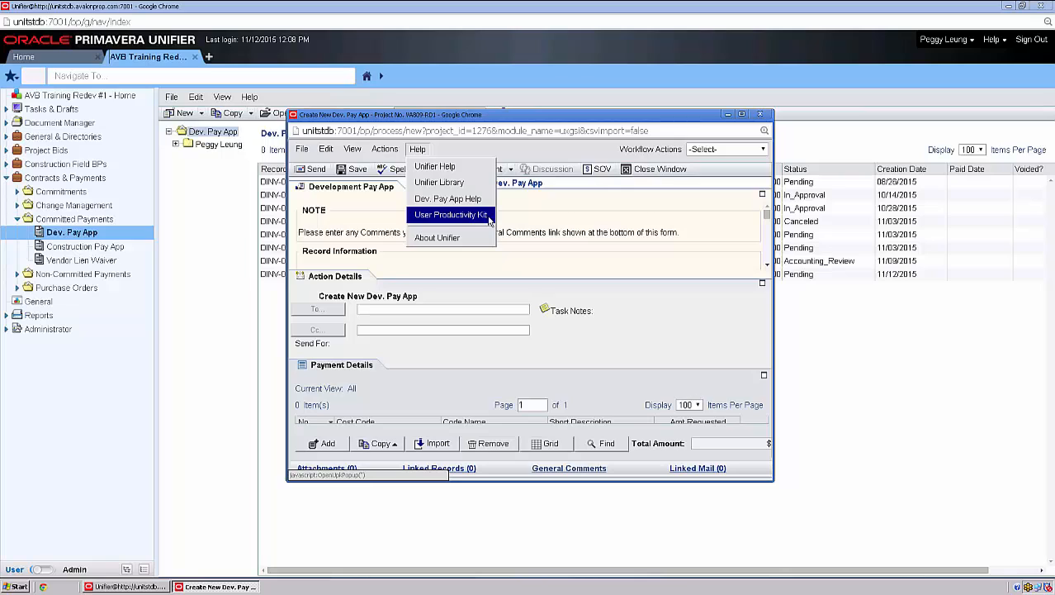
mouse_move(493, 219)
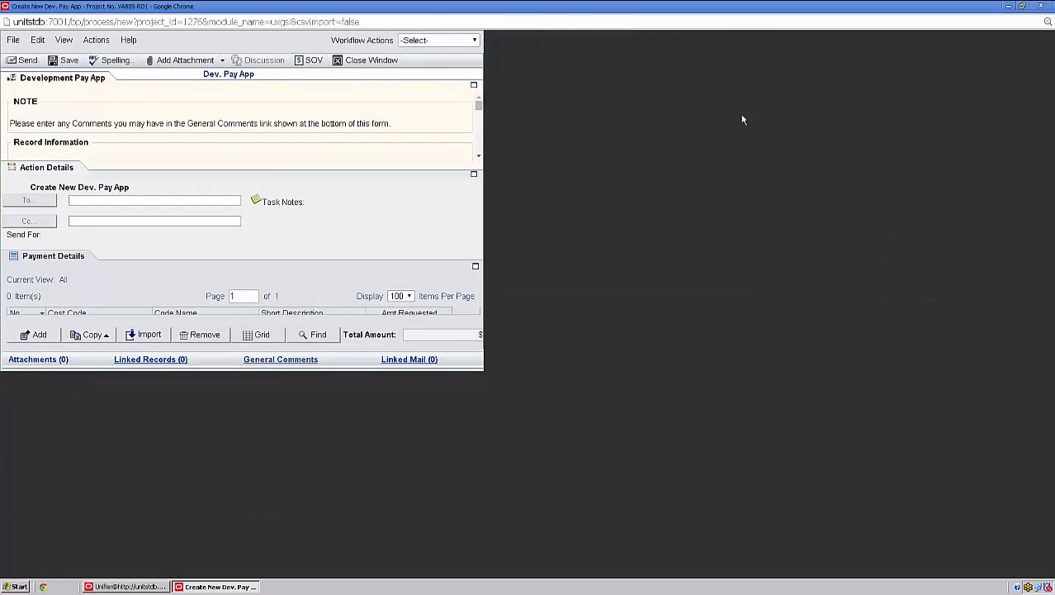
Maximize the new pay app form and bring up the Contract/PO picker.
click(1022, 6)
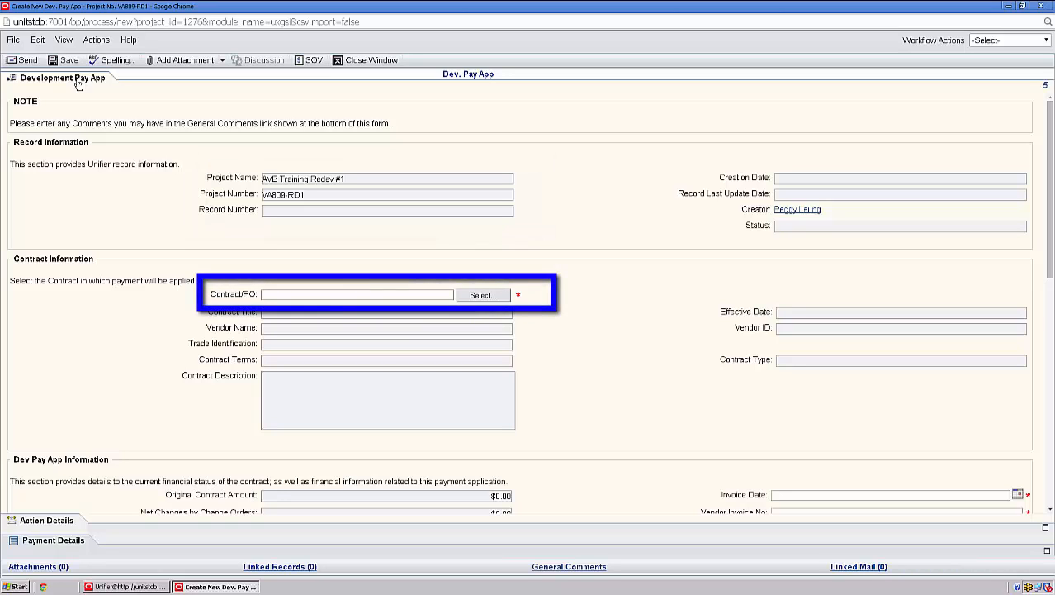
click(482, 295)
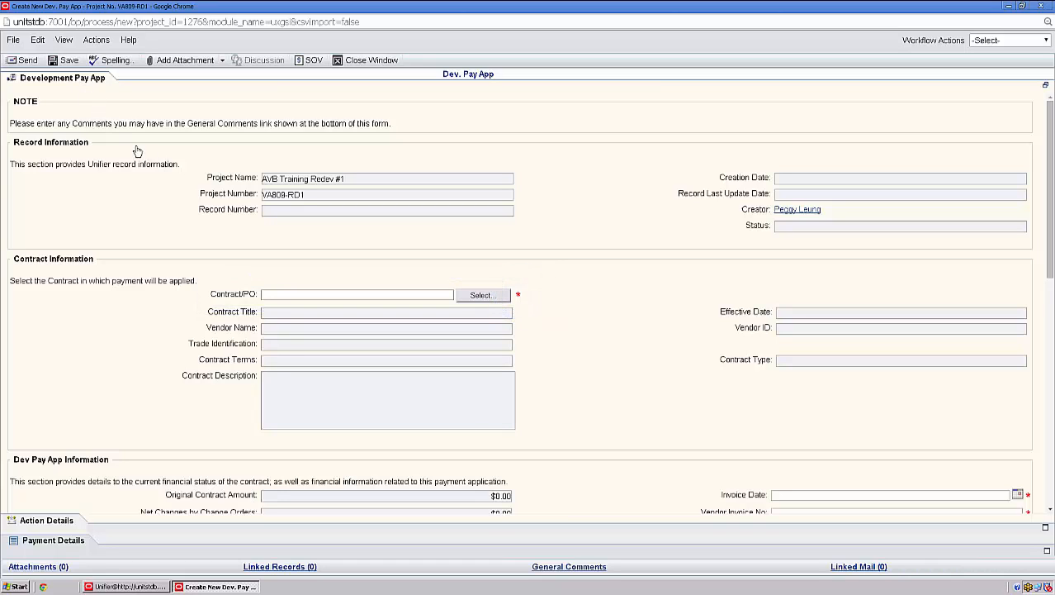
click(482, 295)
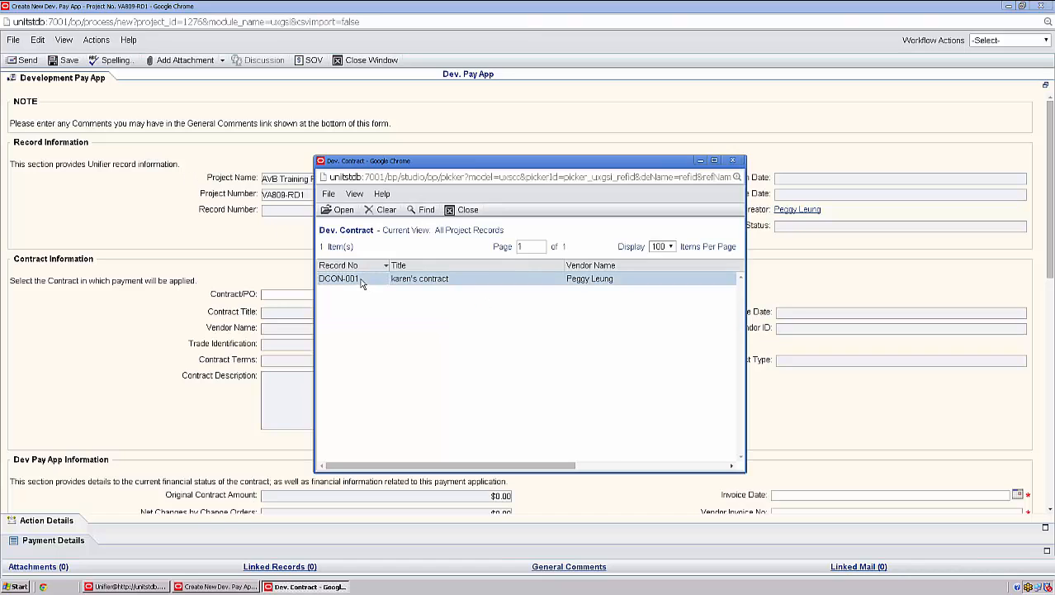
Link contract DCON-001, set invoice date 11/12/2015 and vendor invoice number 1109.
click(344, 209)
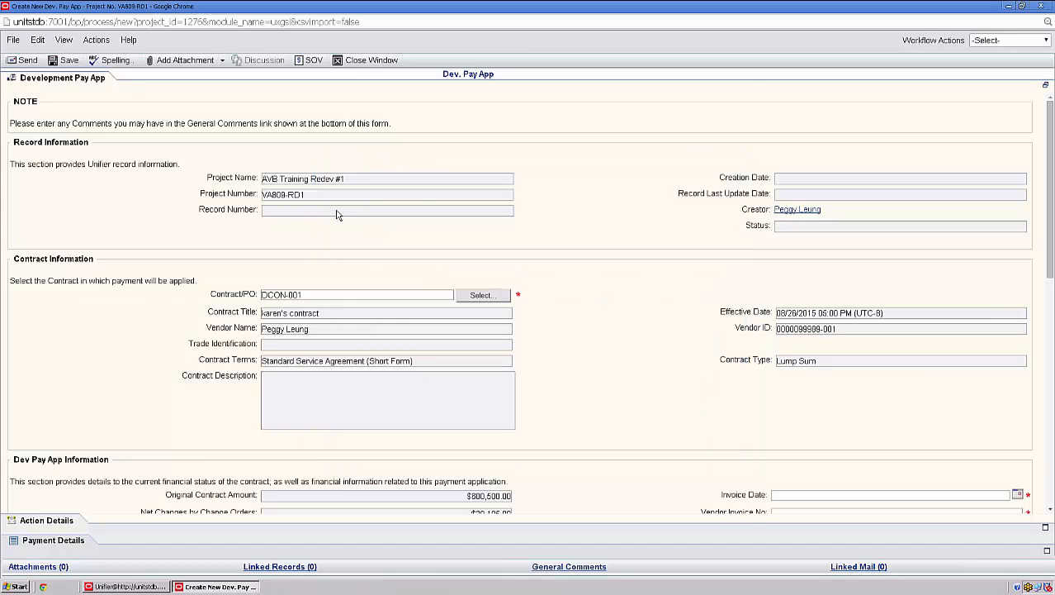
scroll(down, 3)
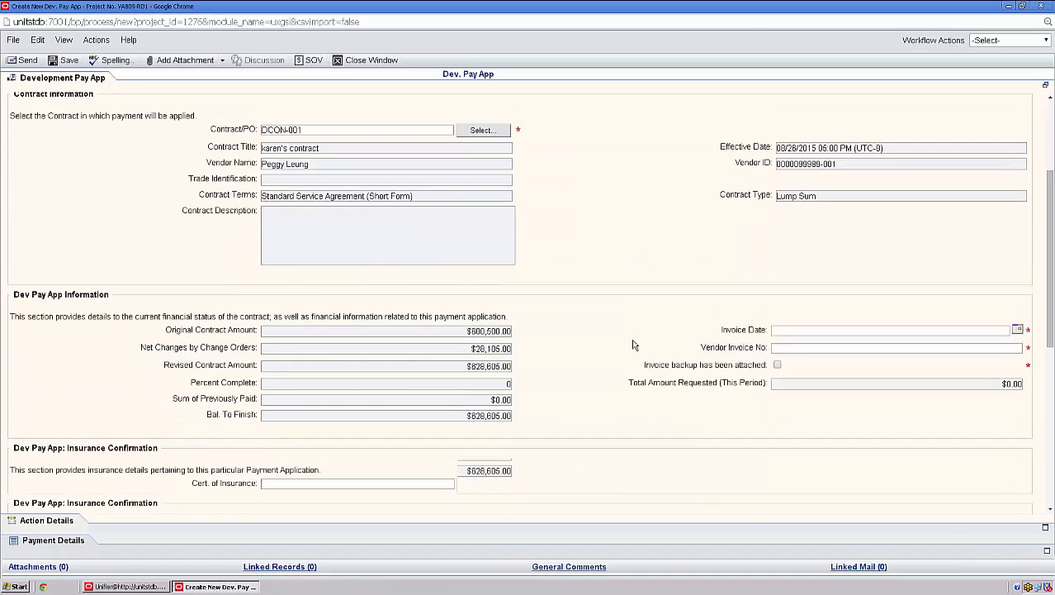
scroll(down, 3)
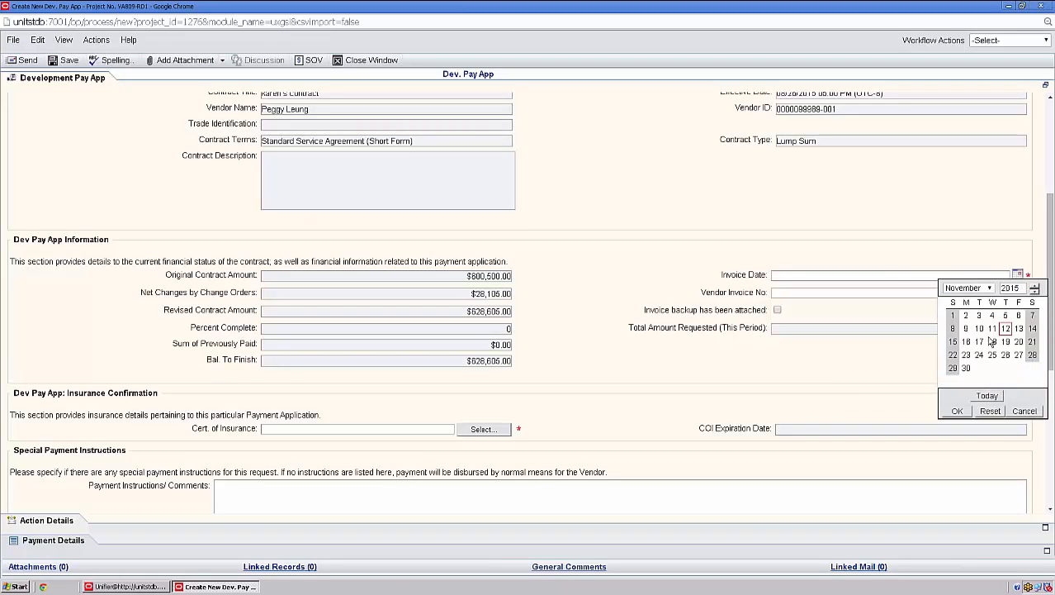
click(1005, 328)
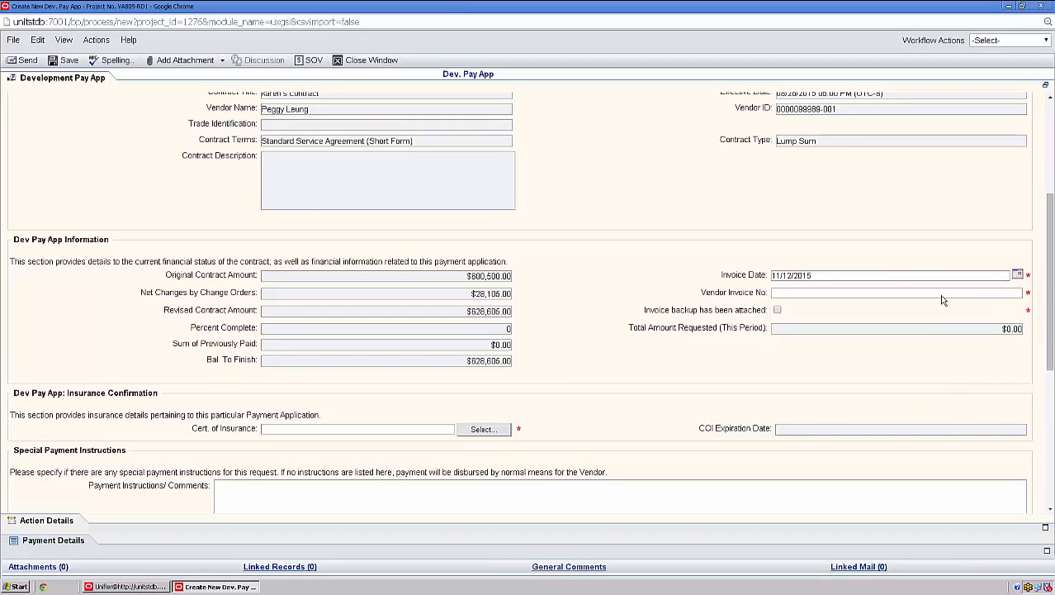
click(896, 293)
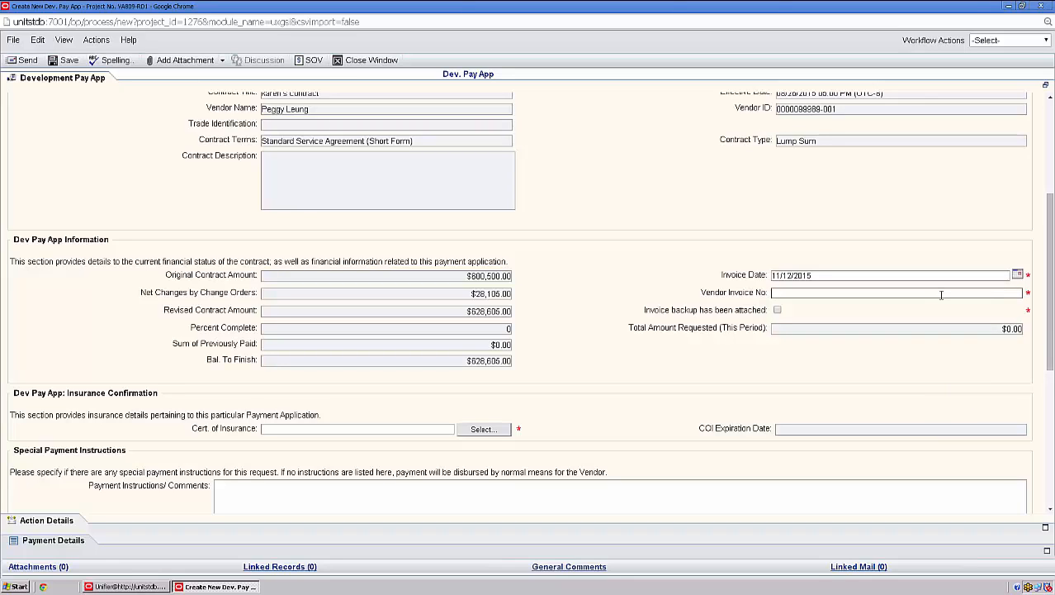
text(1109)
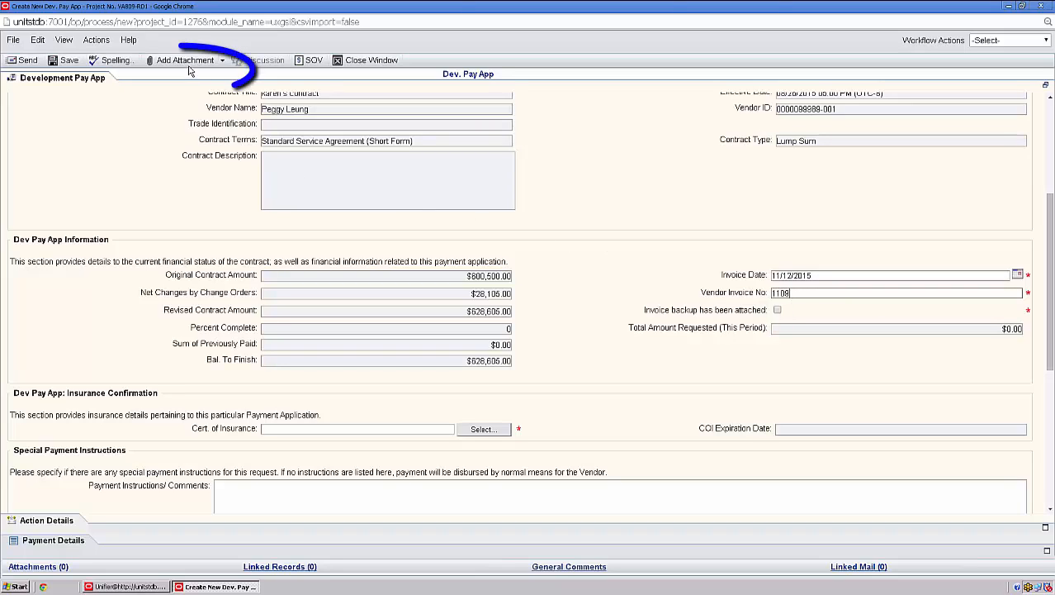
Attach INVOICE 1109.docx to the pay app from the computer.
click(185, 59)
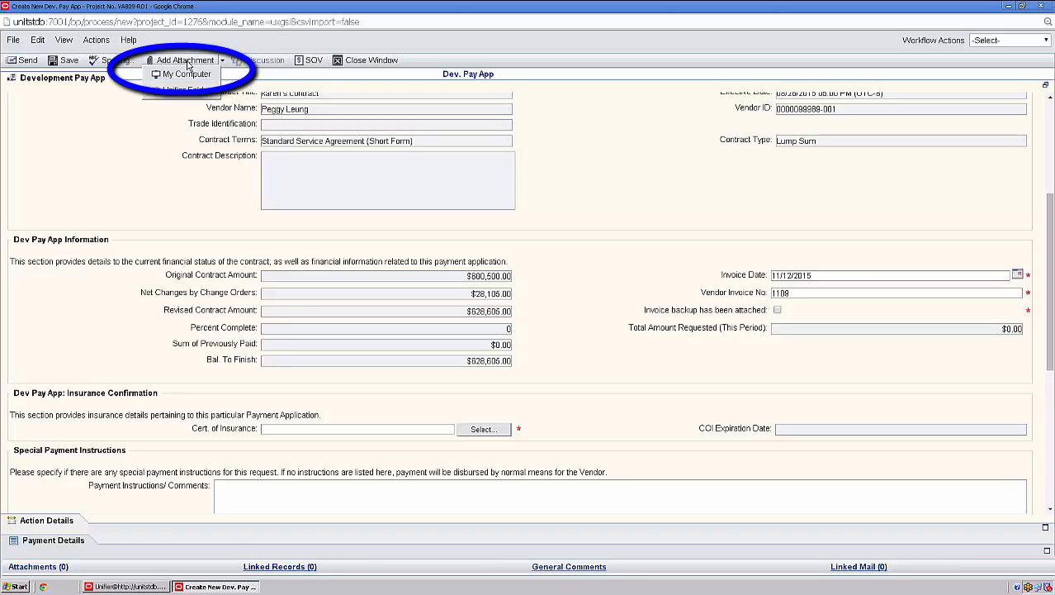
click(185, 73)
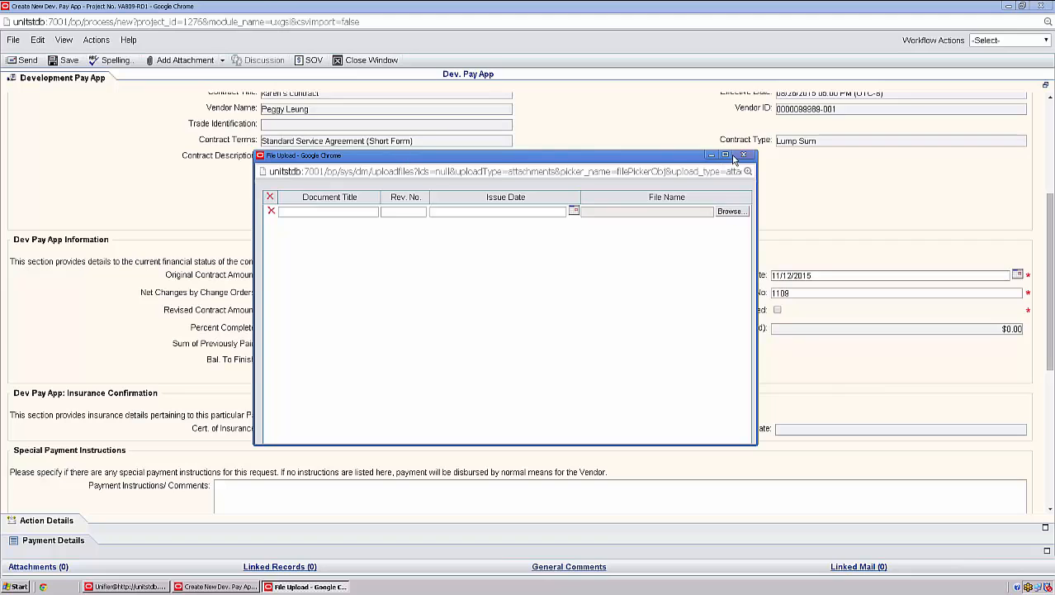
click(726, 155)
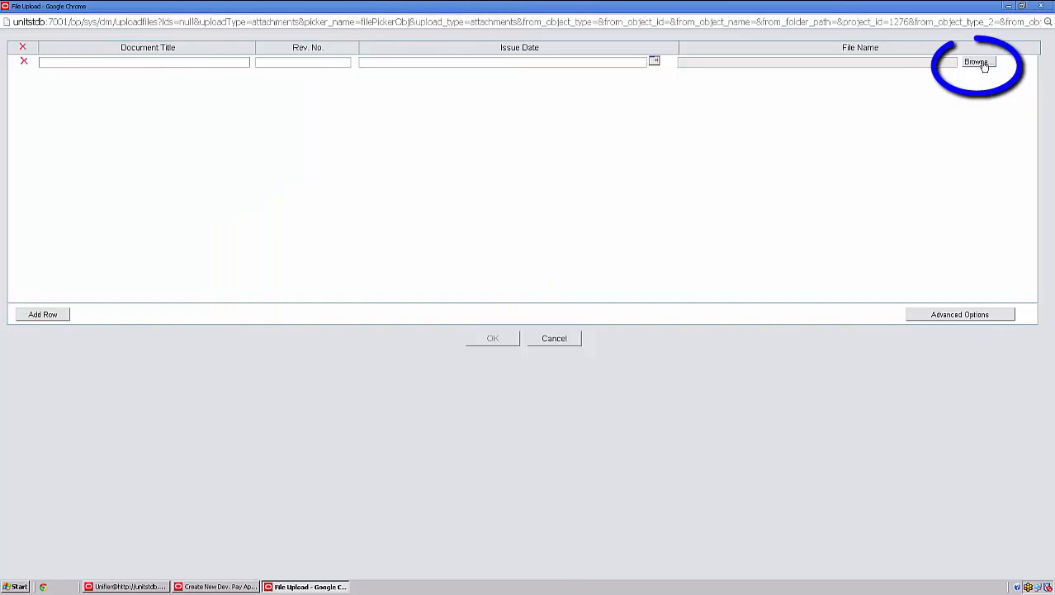
click(979, 61)
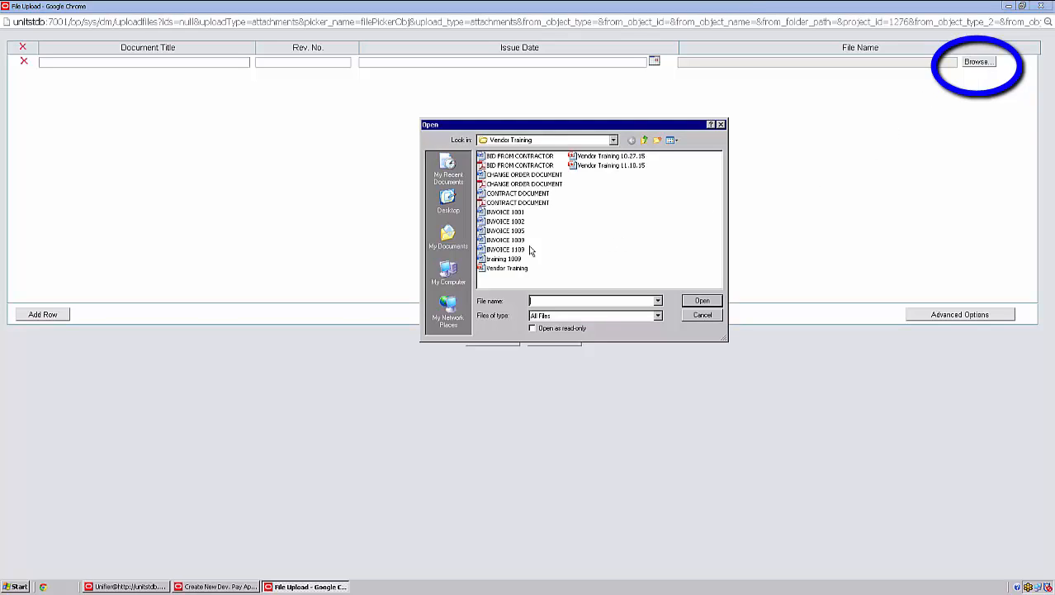
click(505, 249)
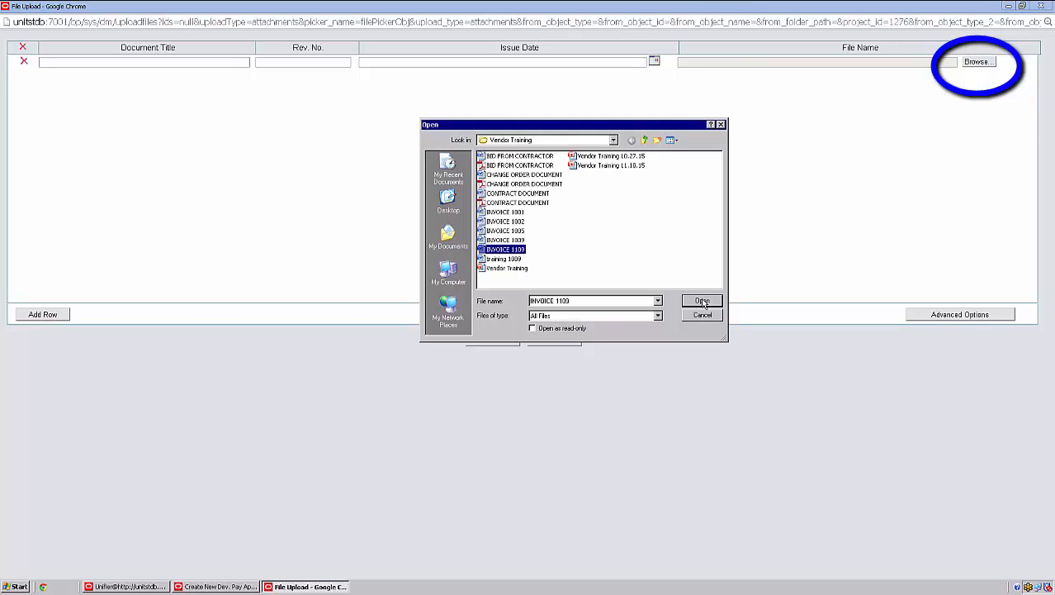
click(702, 300)
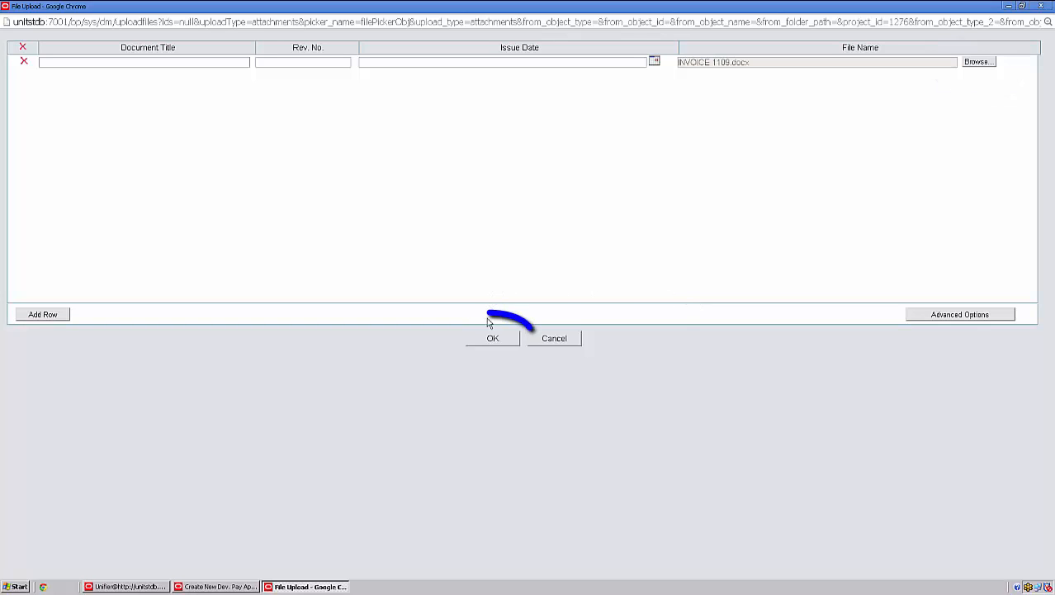
click(492, 337)
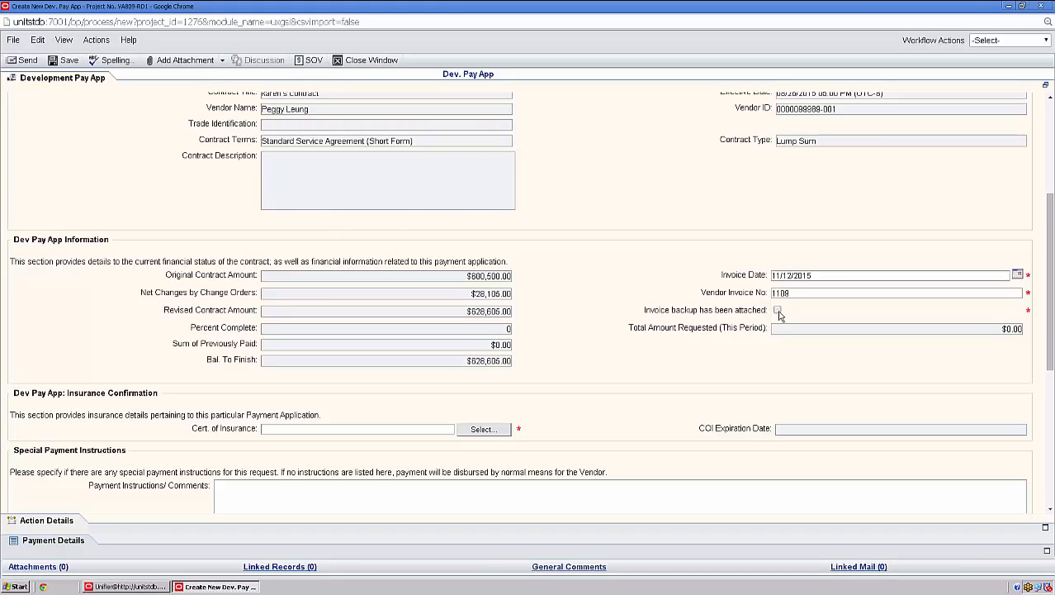
Tick the invoice backup box and link certificate COI-002, expiring 12/30/2016.
click(777, 309)
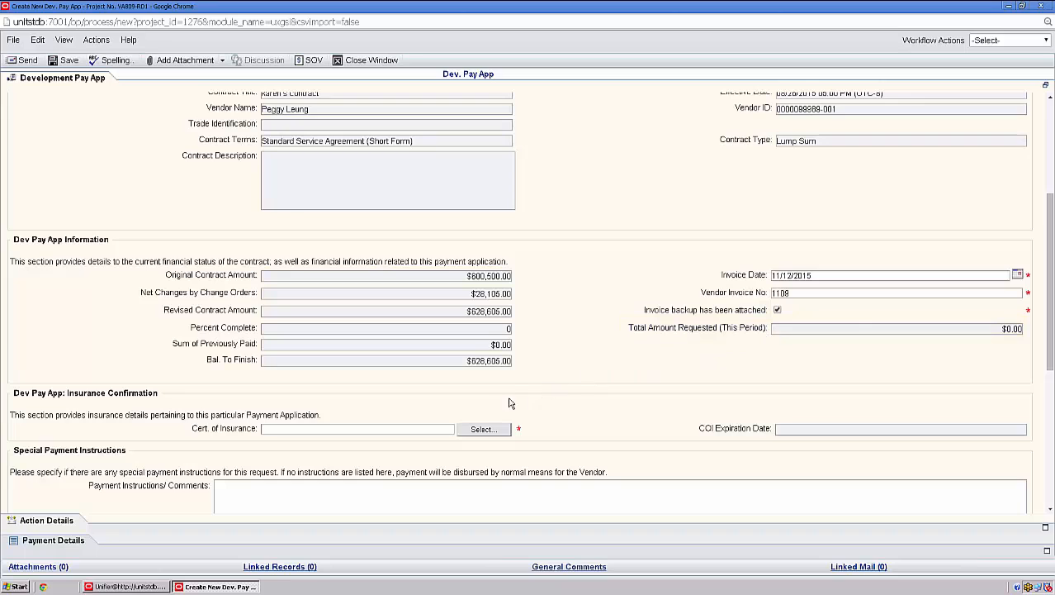
mouse_move(482, 432)
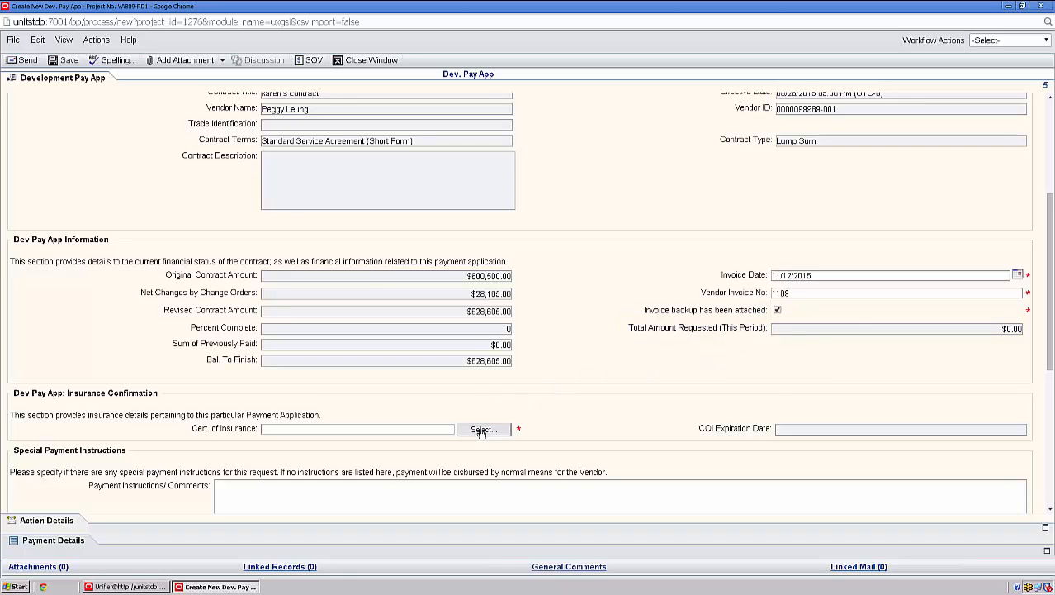
click(483, 428)
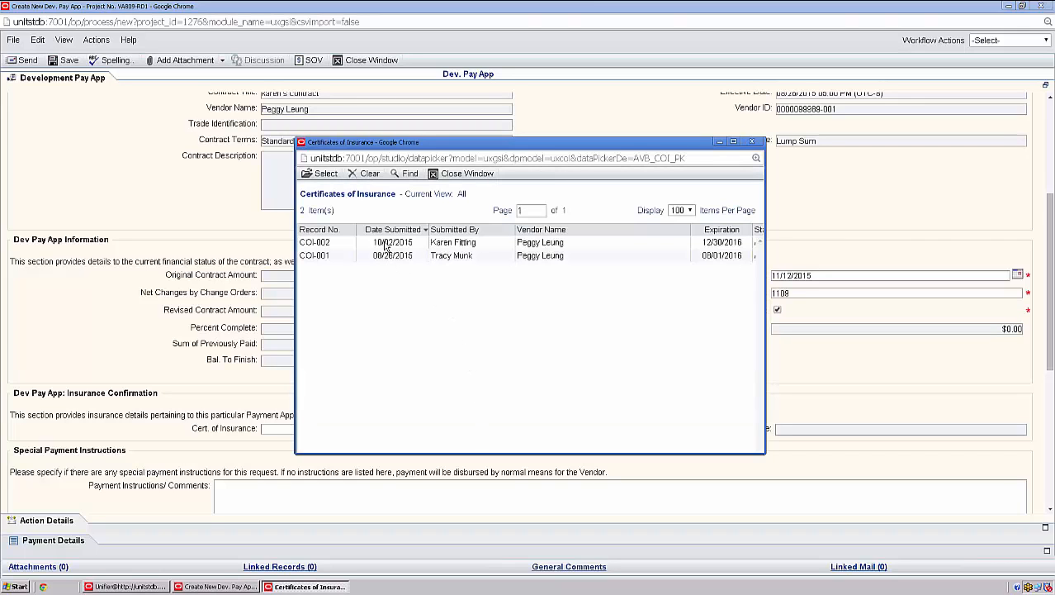
click(392, 242)
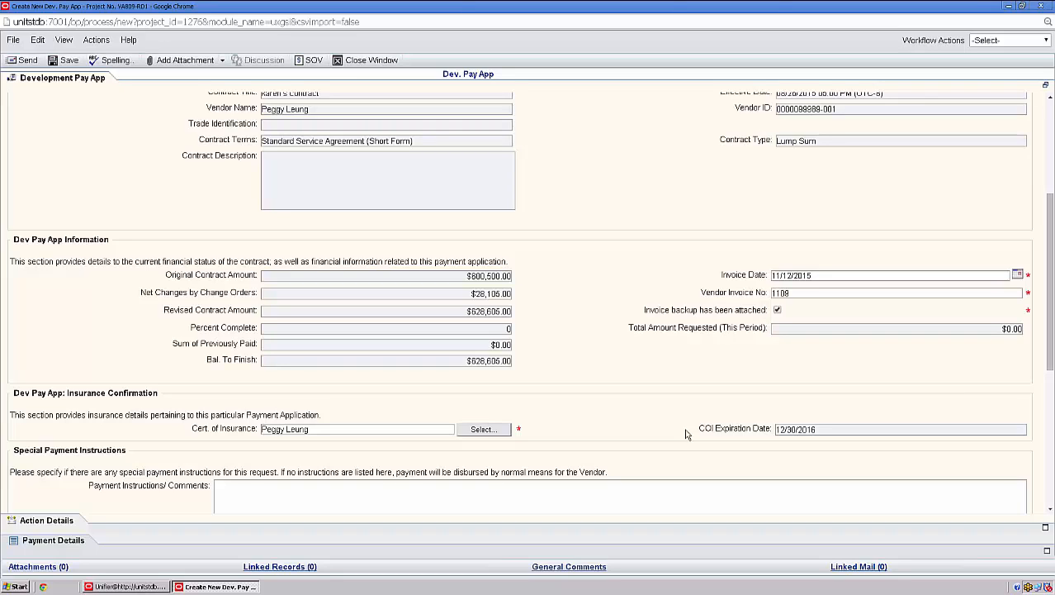
scroll(down, 3)
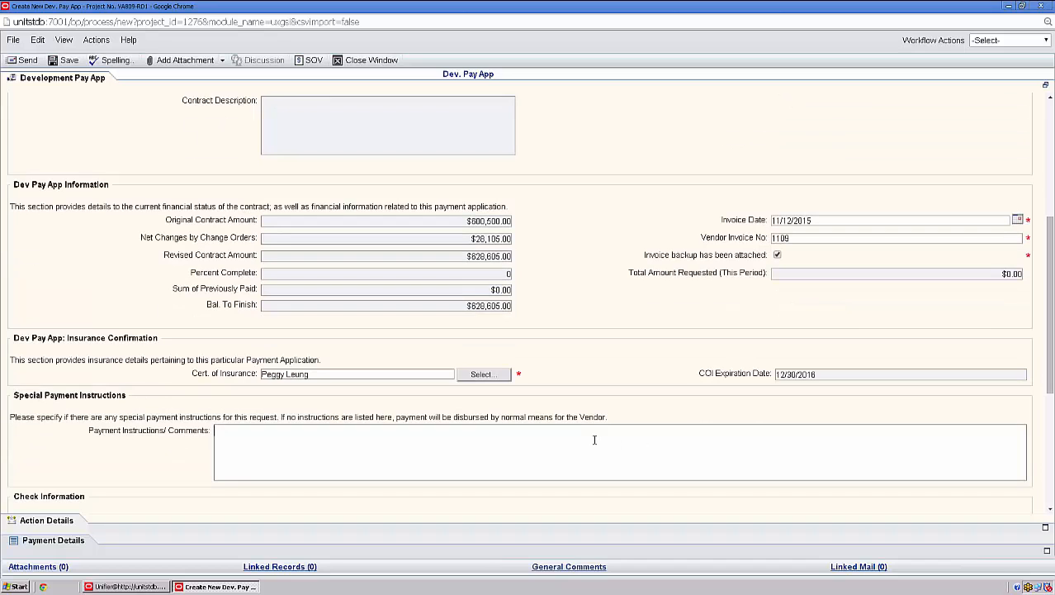
click(594, 450)
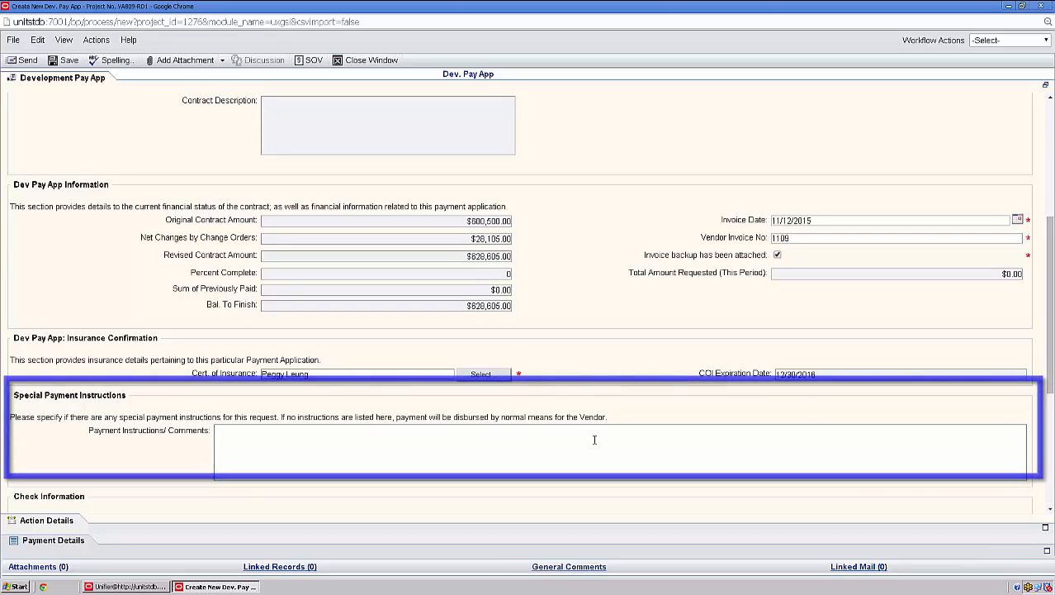
scroll(down, 3)
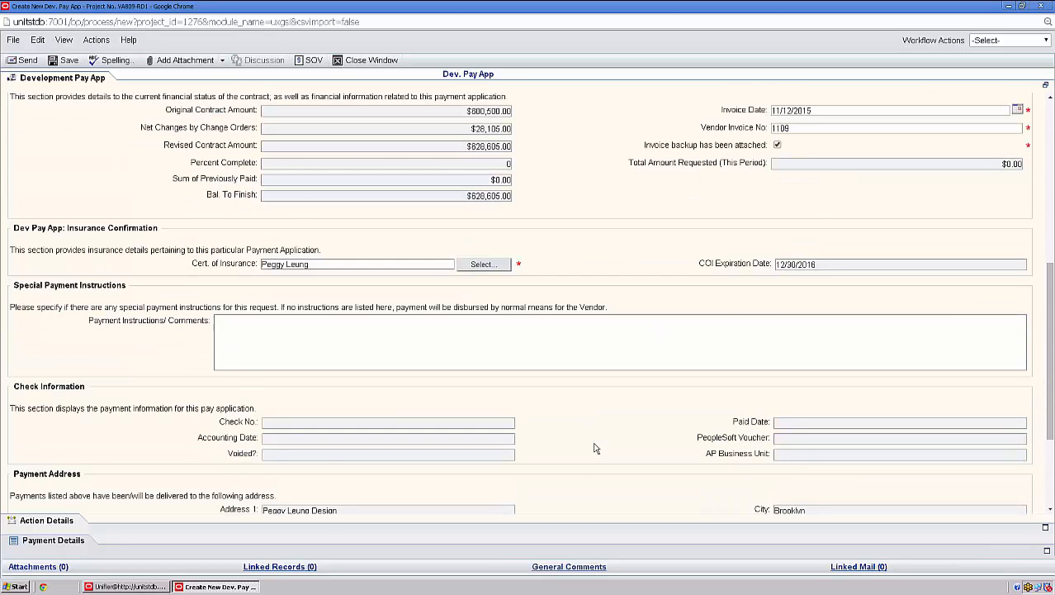
scroll(down, 3)
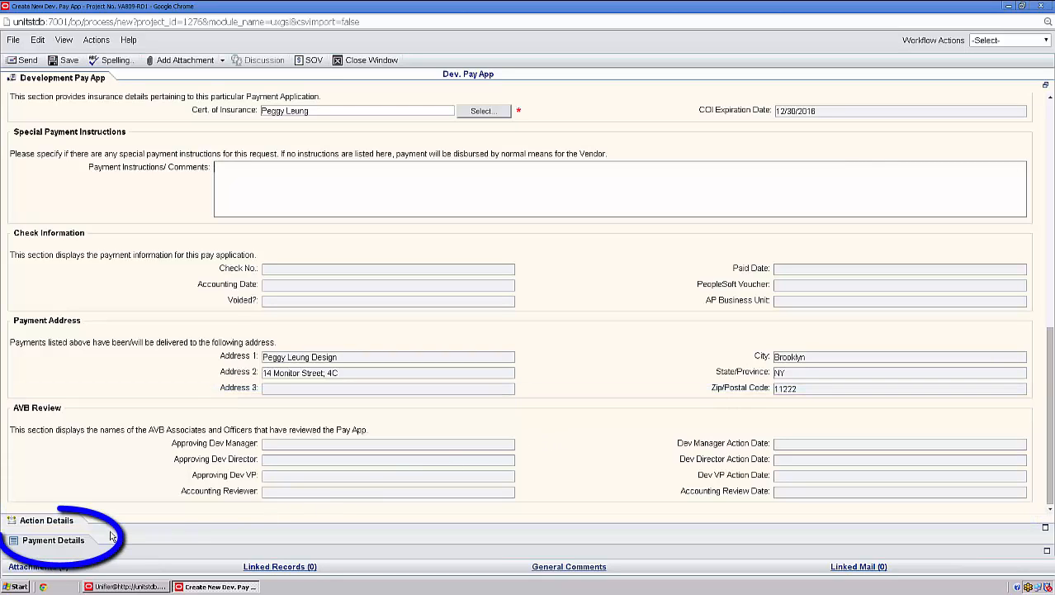
Expand Payment Details and view DCON-001's nine-line Schedule of Values.
click(53, 539)
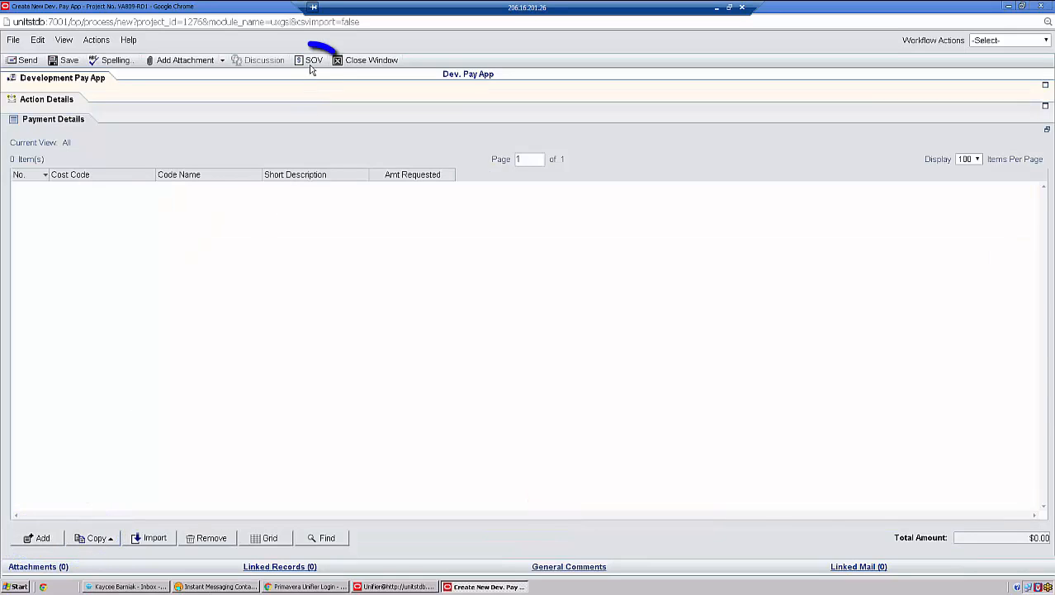
click(314, 59)
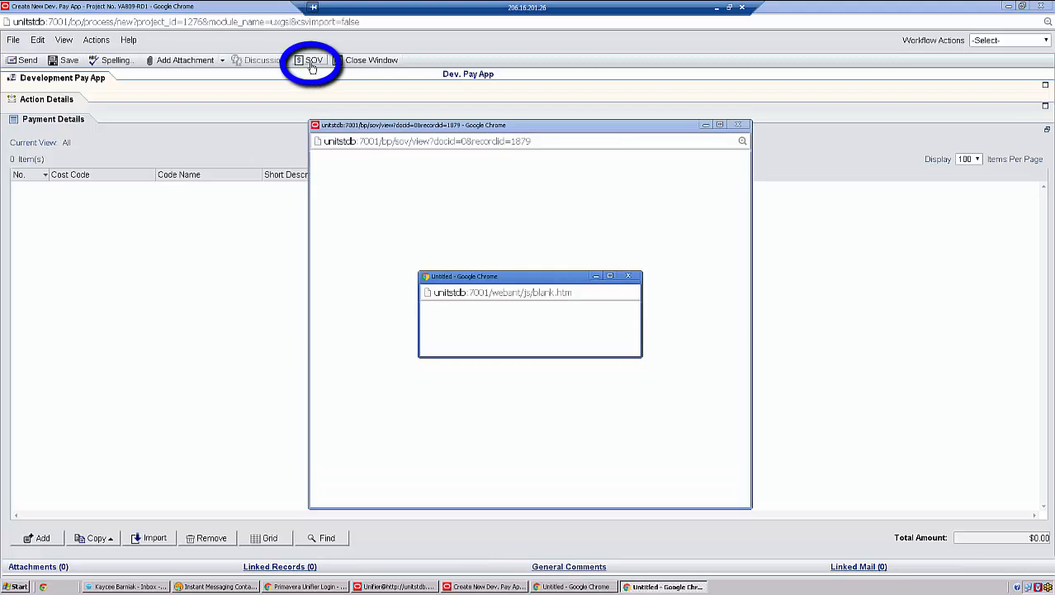
click(313, 59)
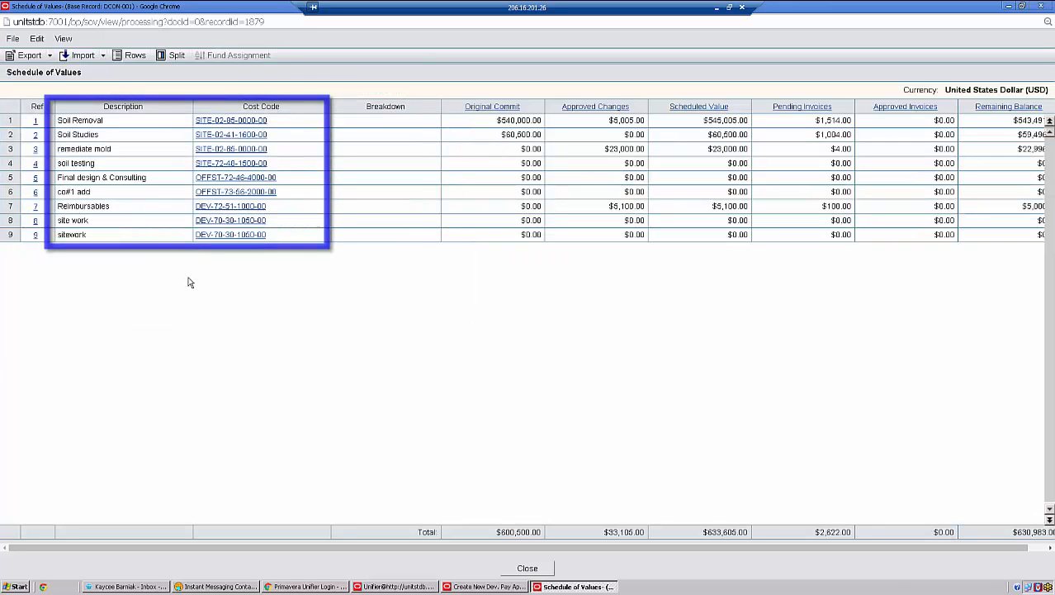
click(492, 106)
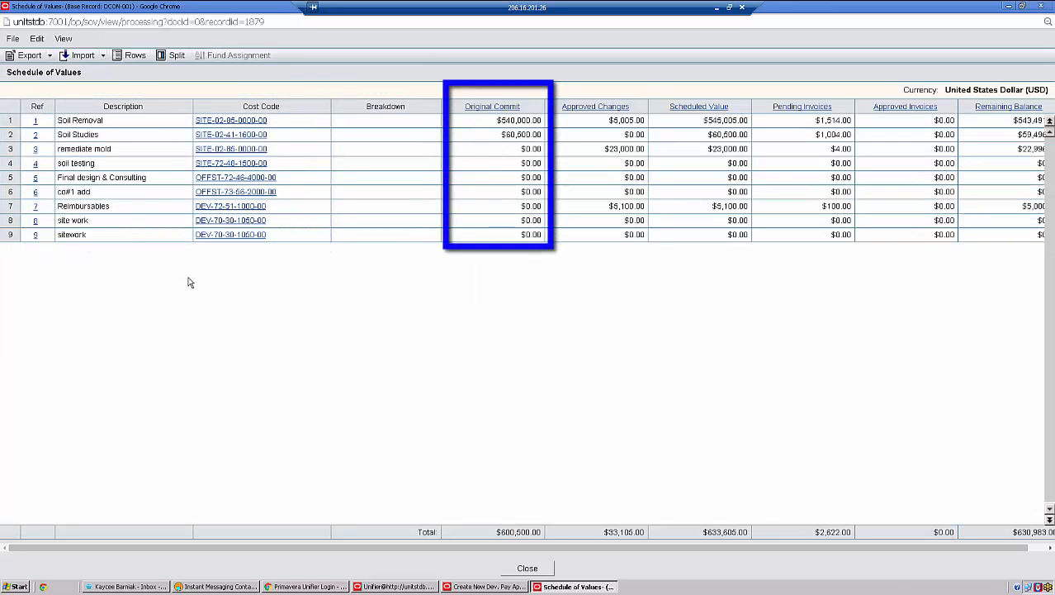
click(595, 106)
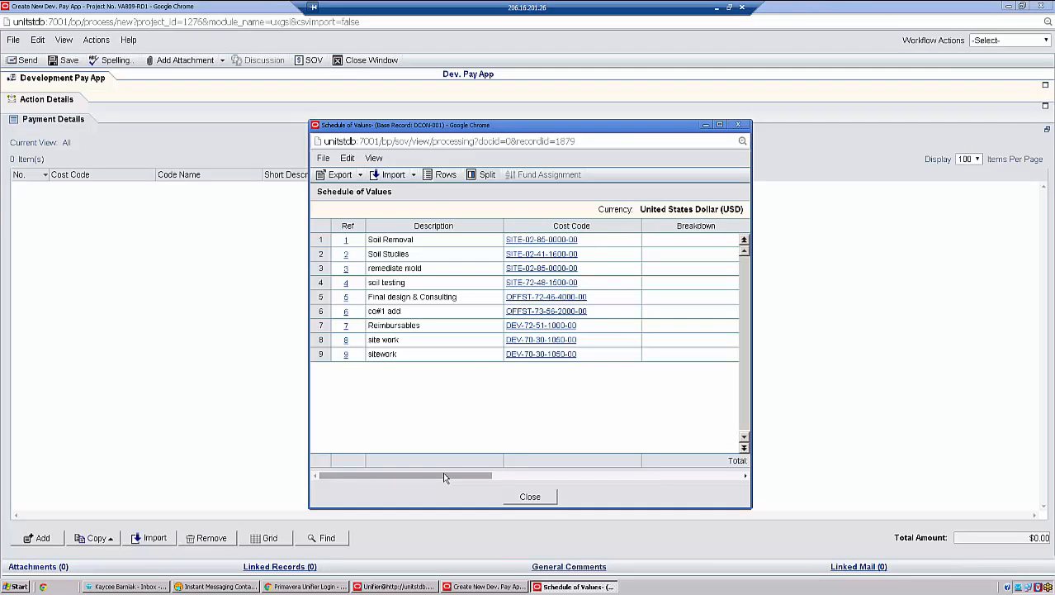
click(529, 497)
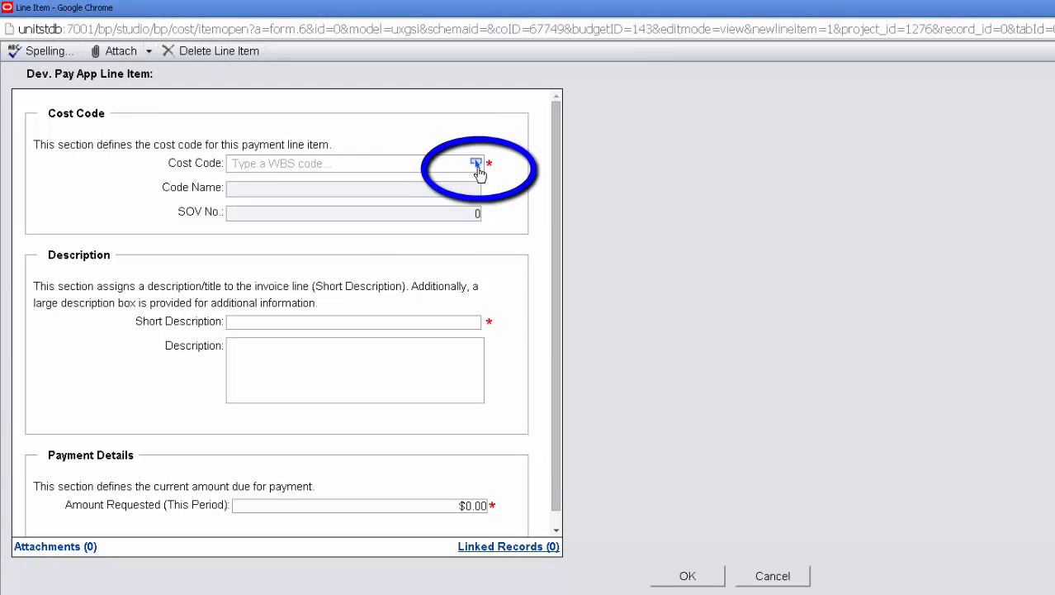
click(477, 163)
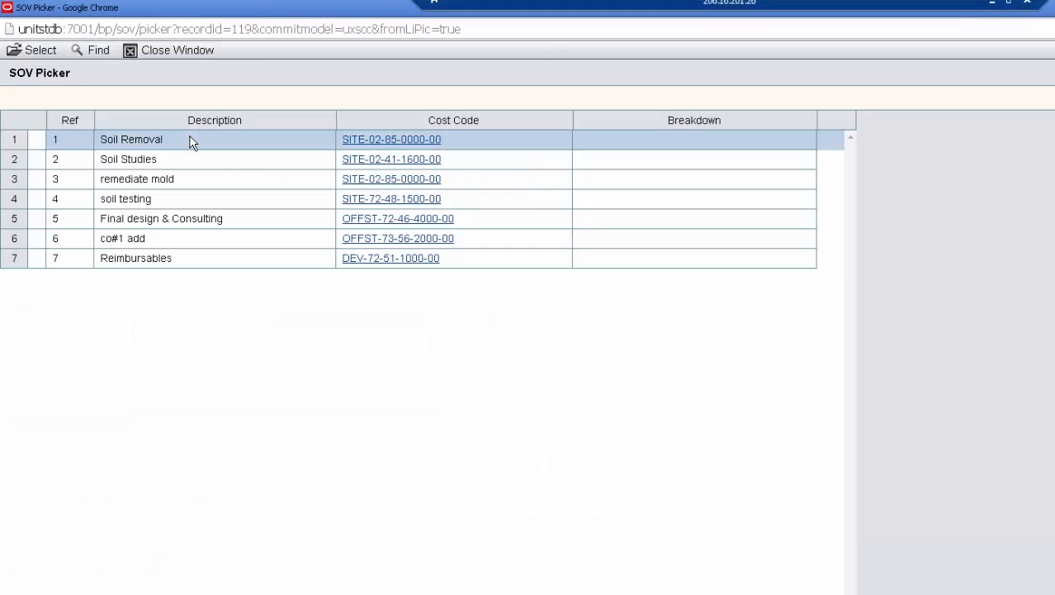
click(40, 50)
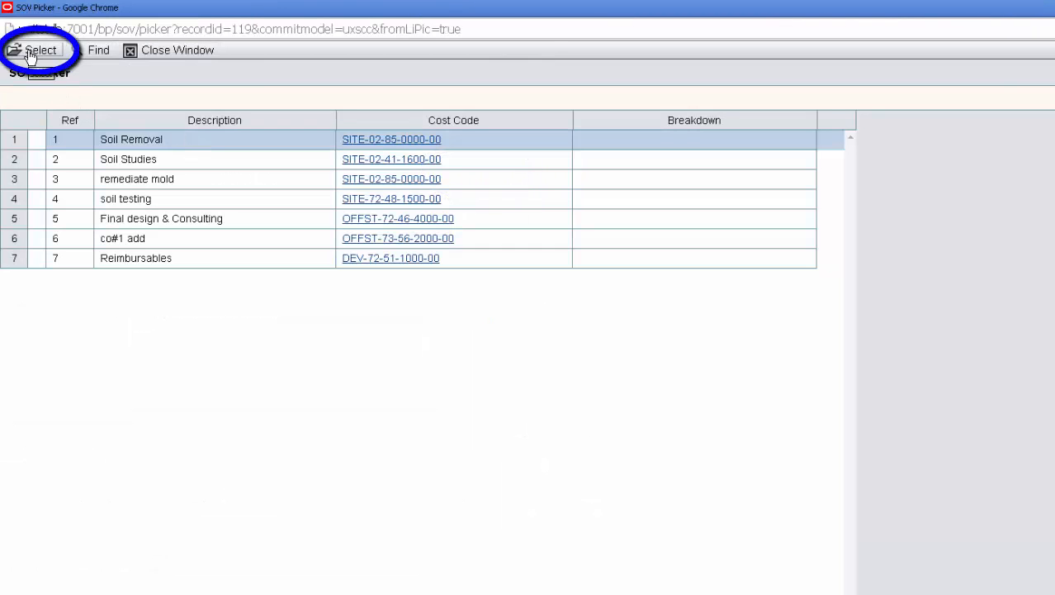
click(39, 51)
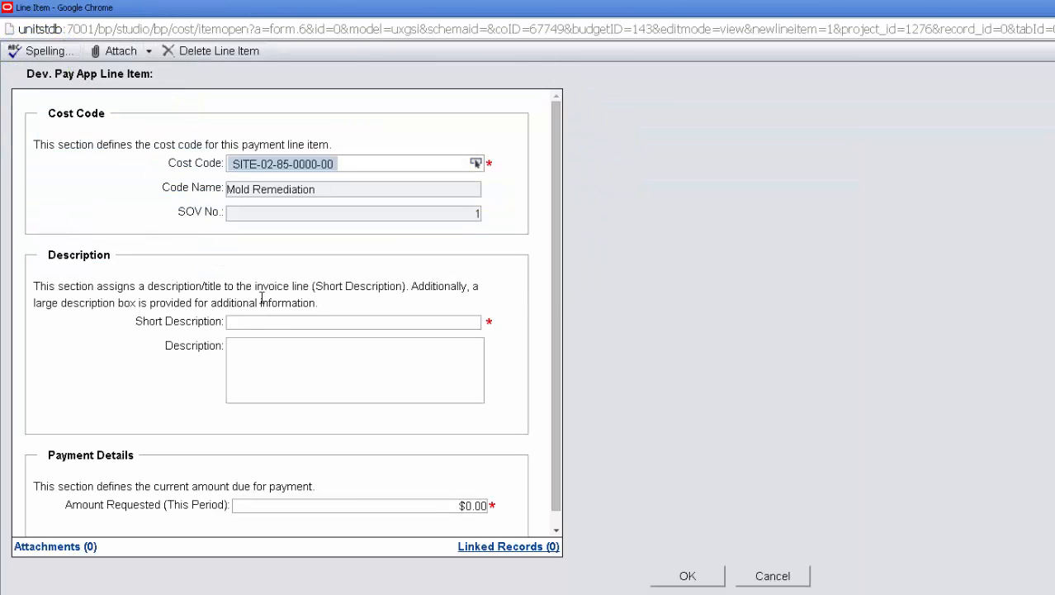
click(353, 321)
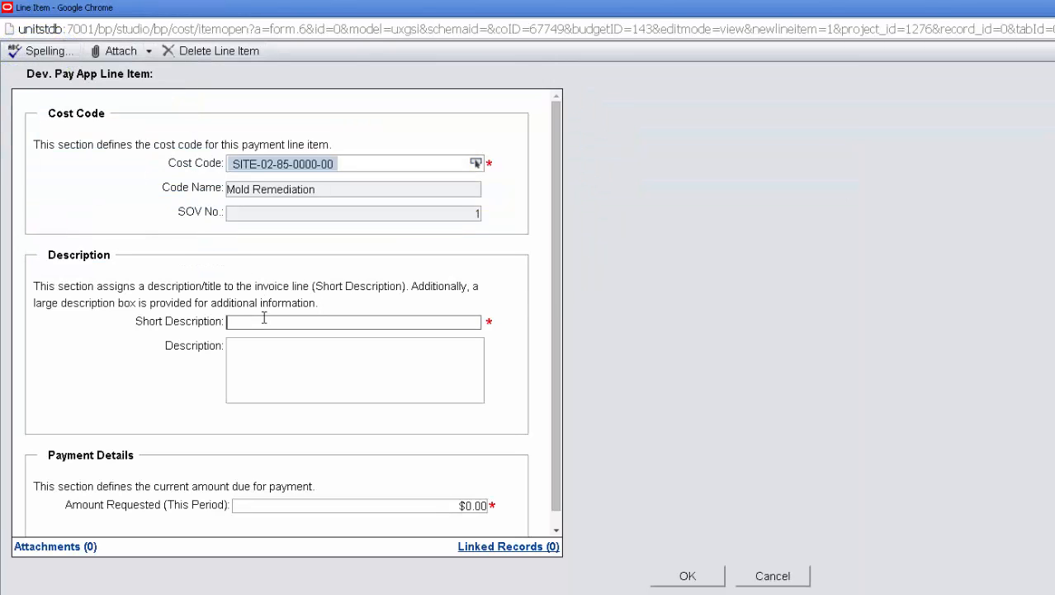
text(training)
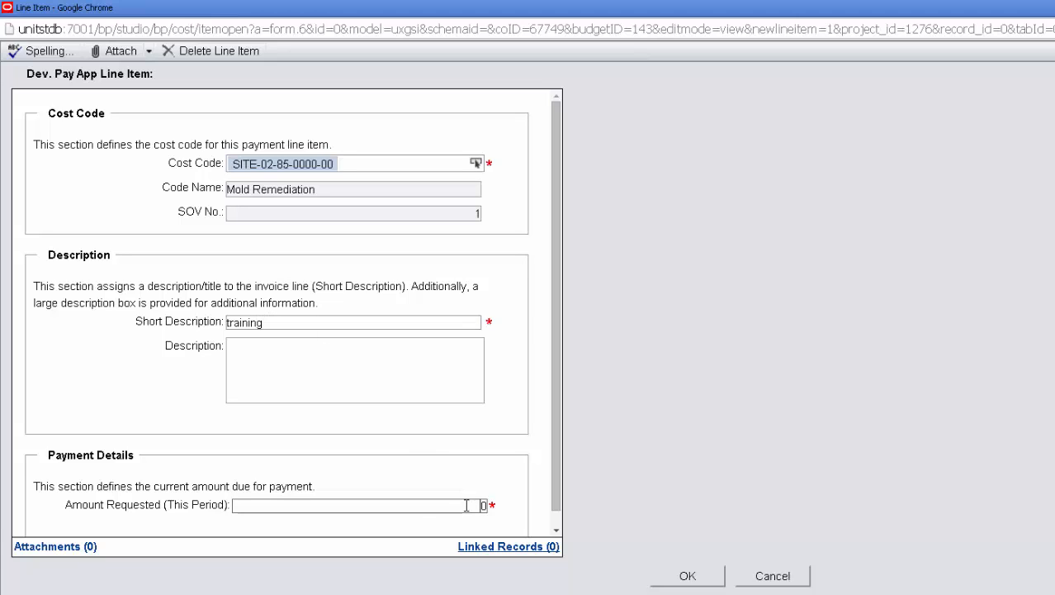
text(500)
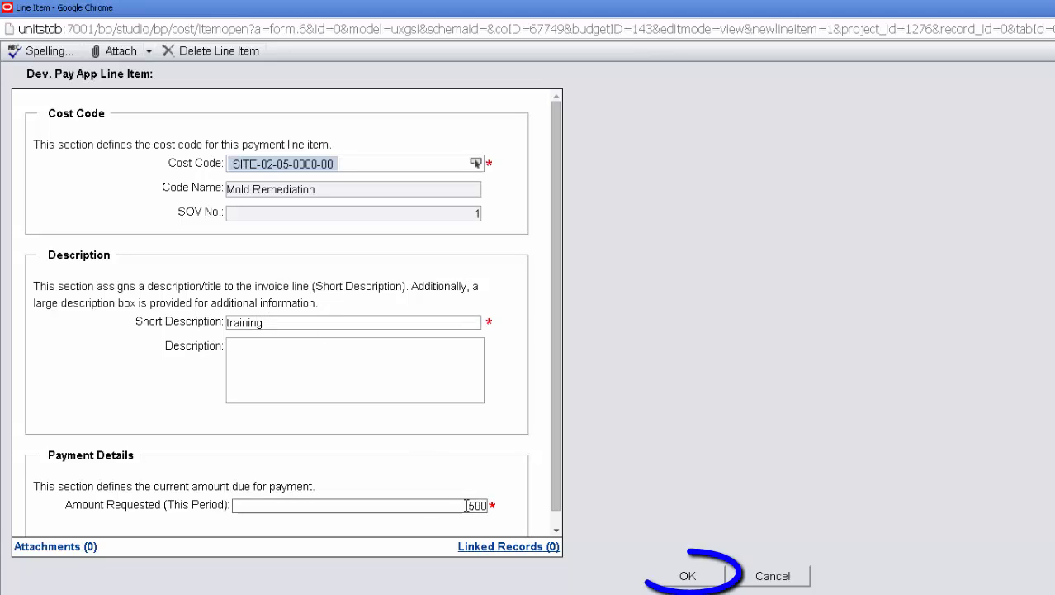
click(687, 576)
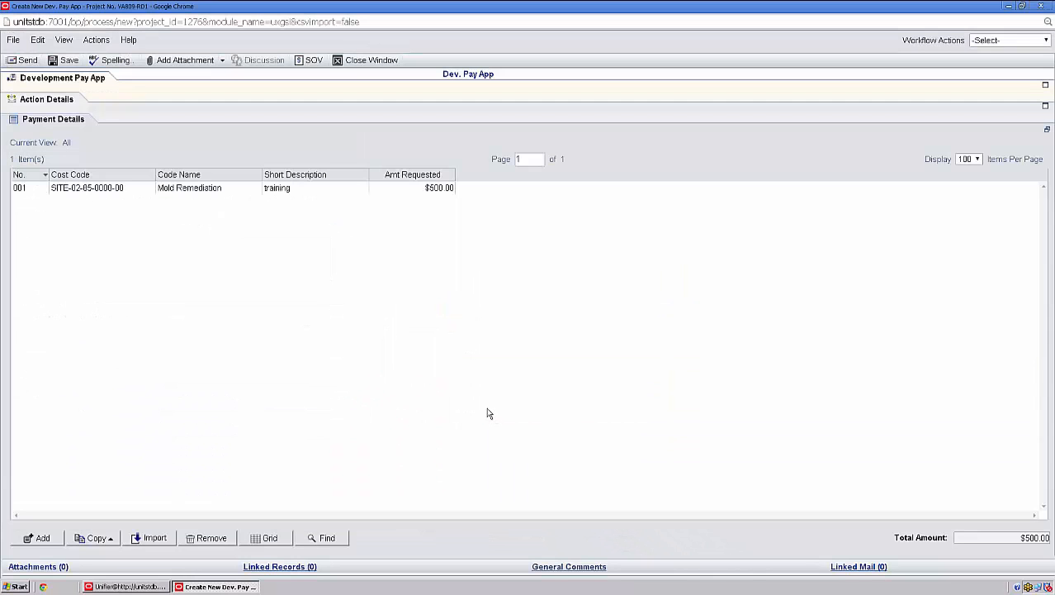
mouse_move(400, 422)
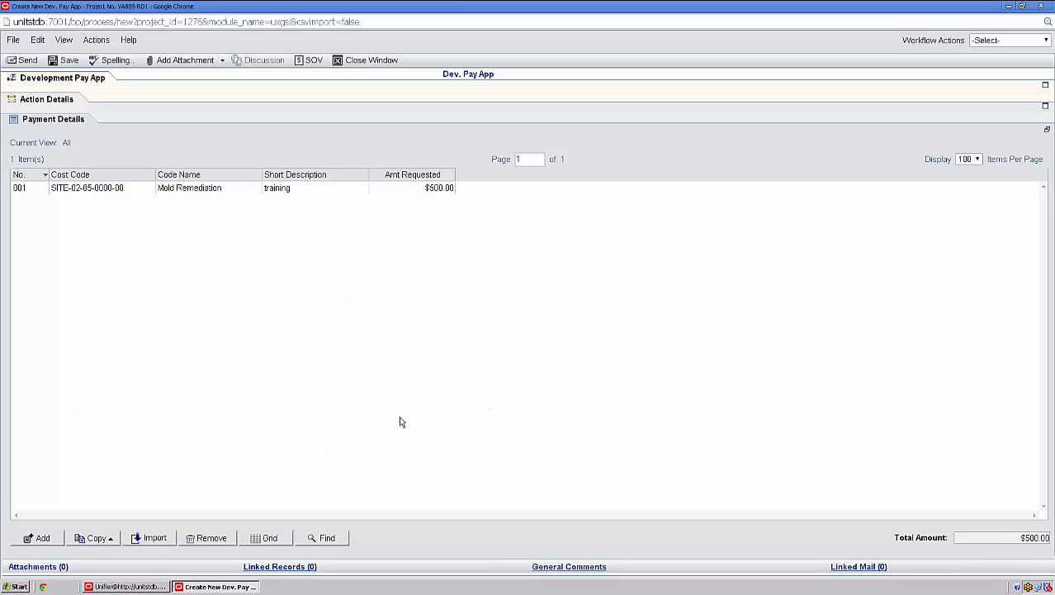
click(37, 538)
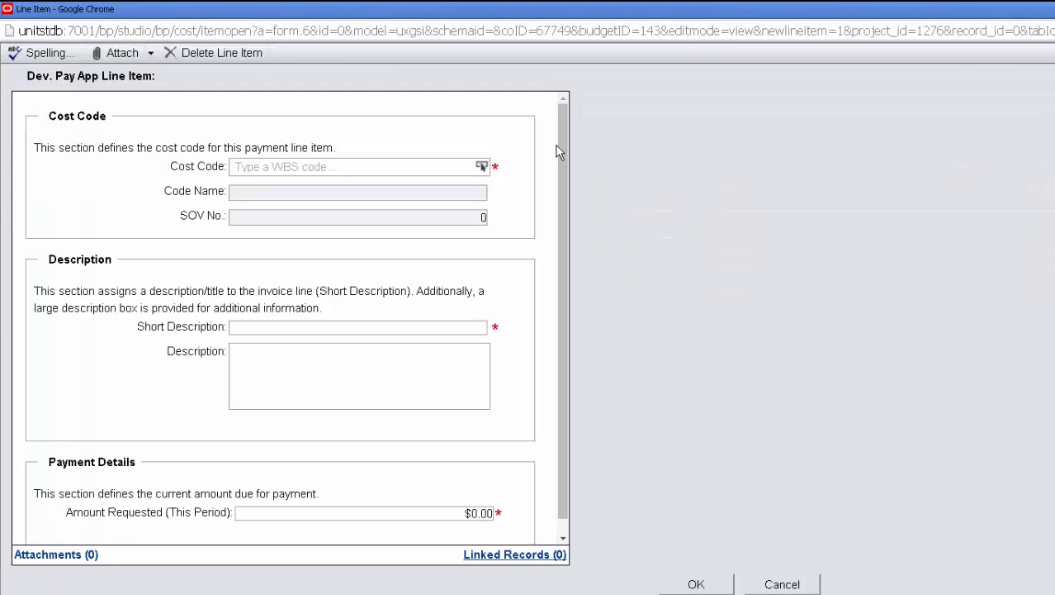
click(482, 166)
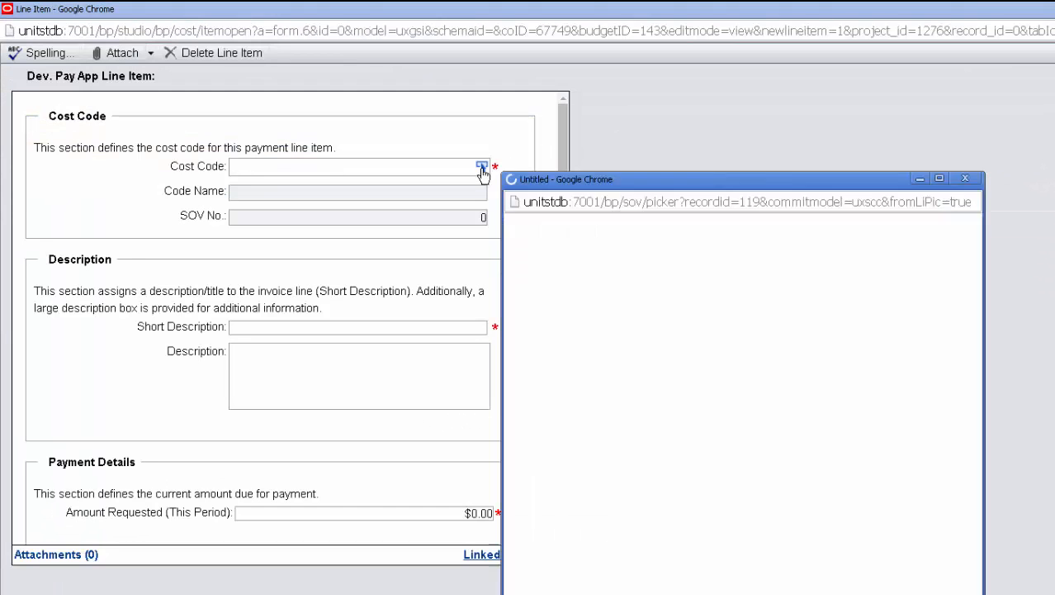
click(482, 166)
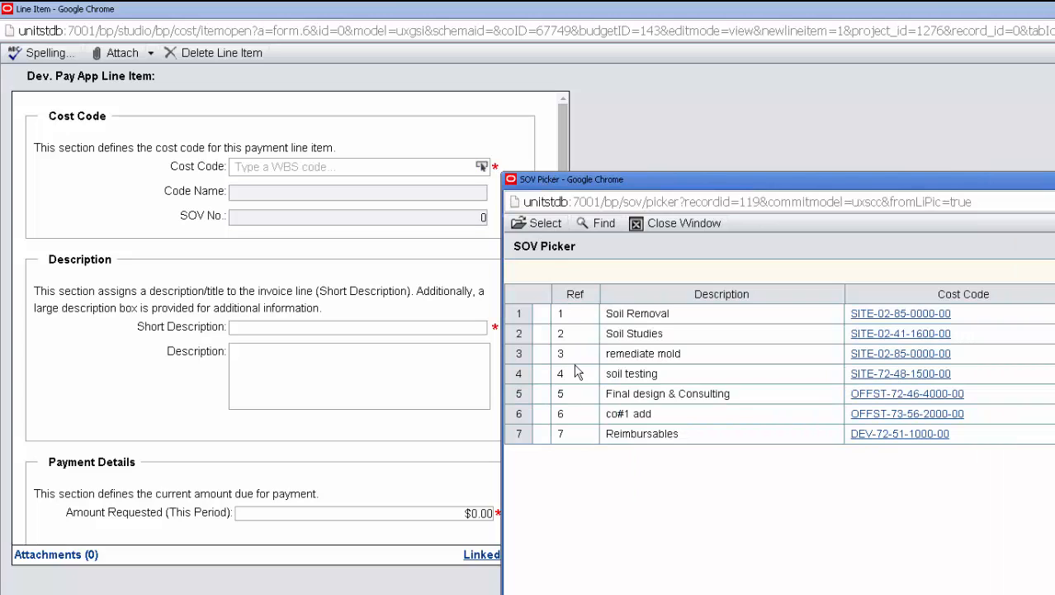
click(631, 374)
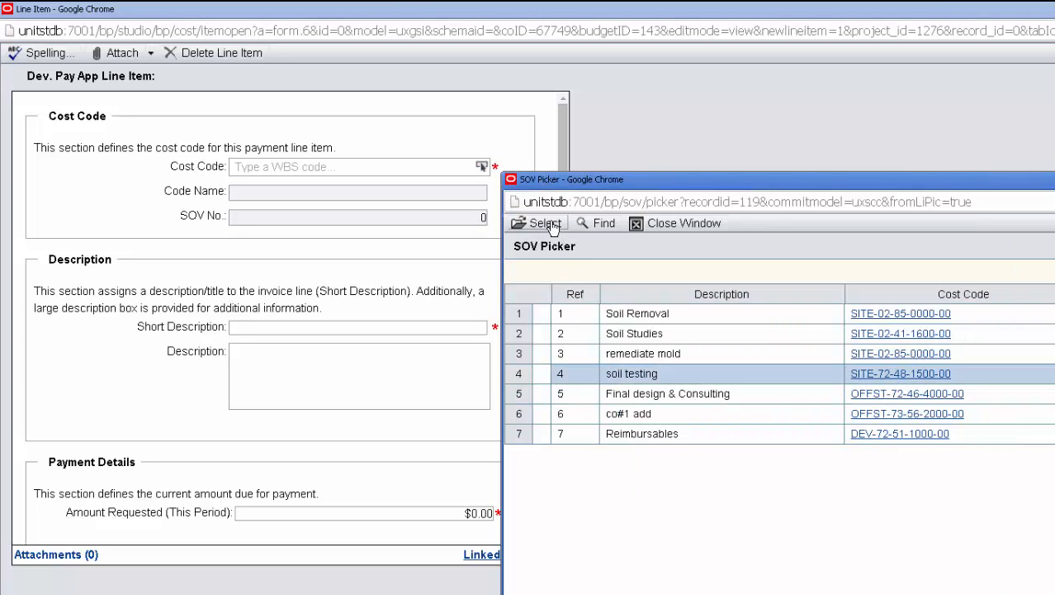
click(543, 223)
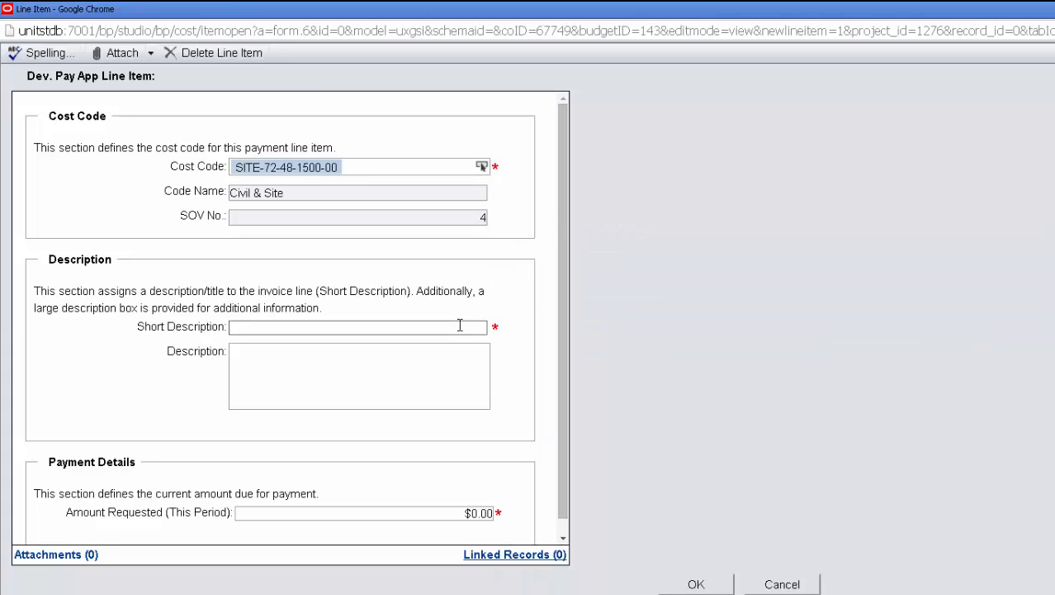
text(training)
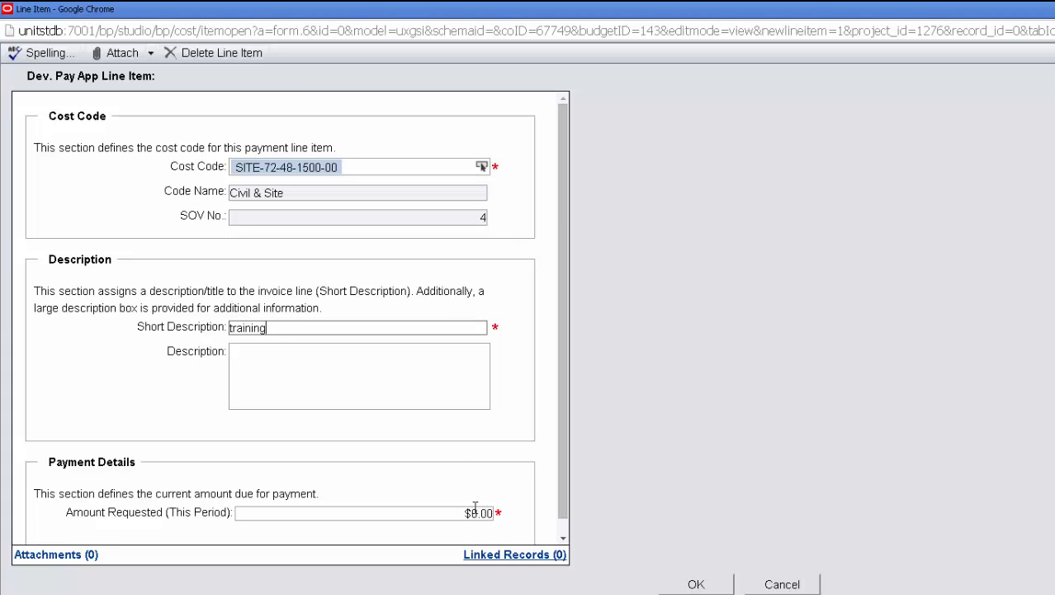
text(200)
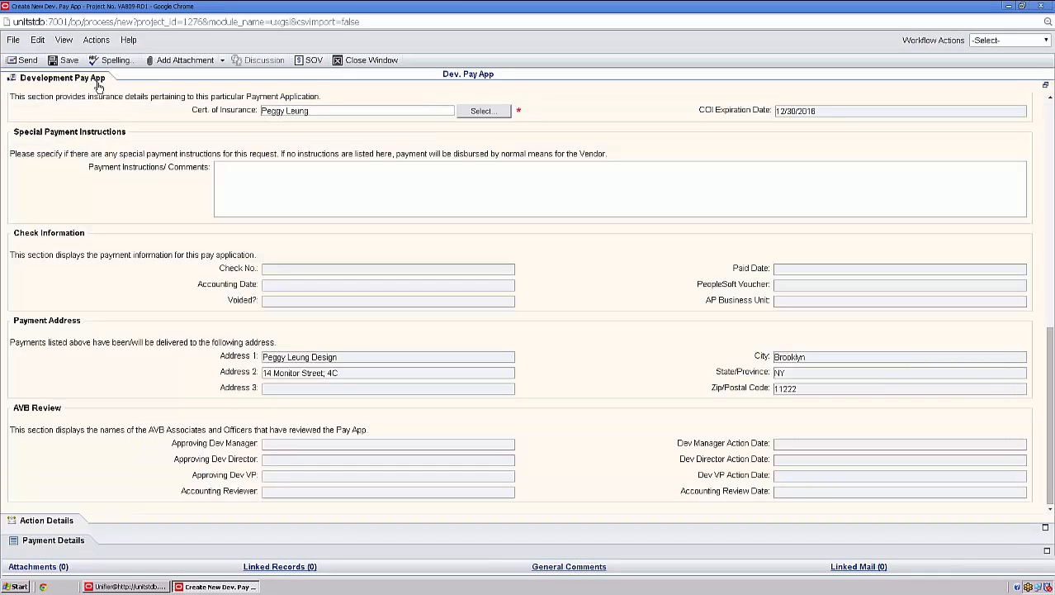
mouse_move(104, 132)
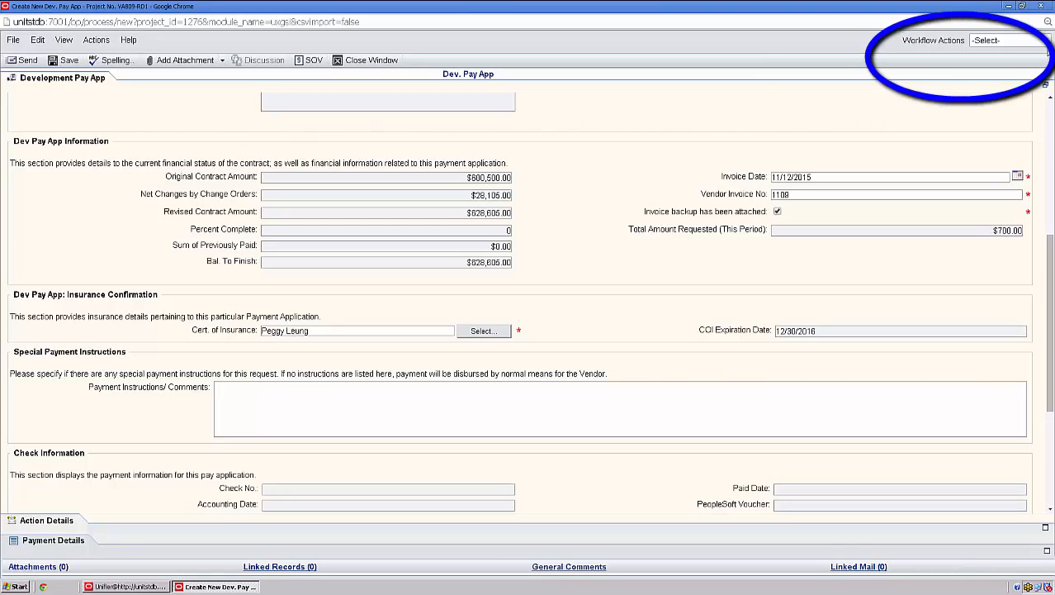
Set the Dev. Pay App's workflow action to Submit and send it.
click(1007, 39)
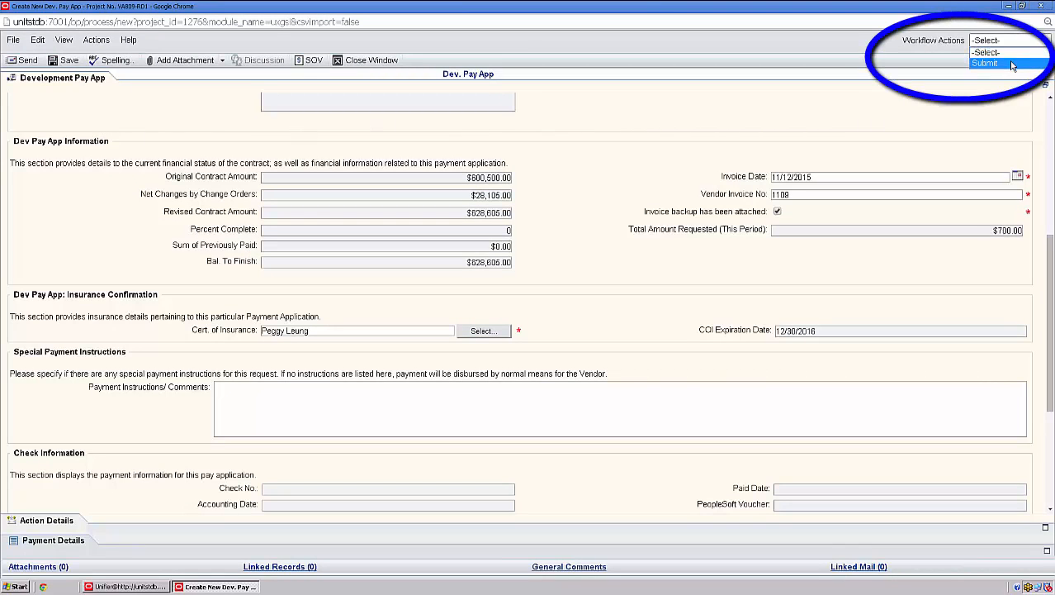
click(985, 63)
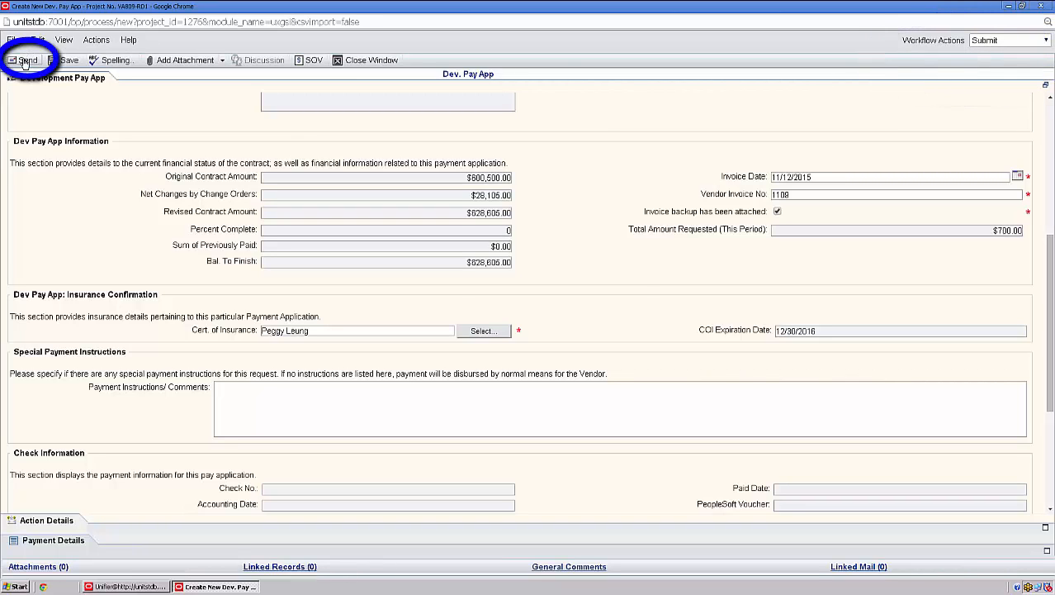
click(25, 59)
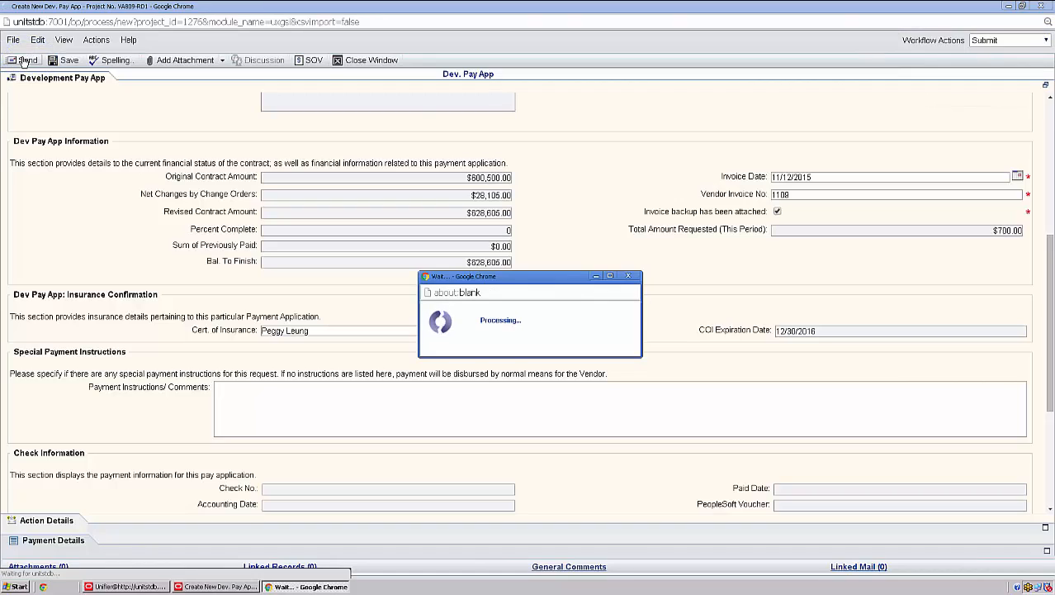